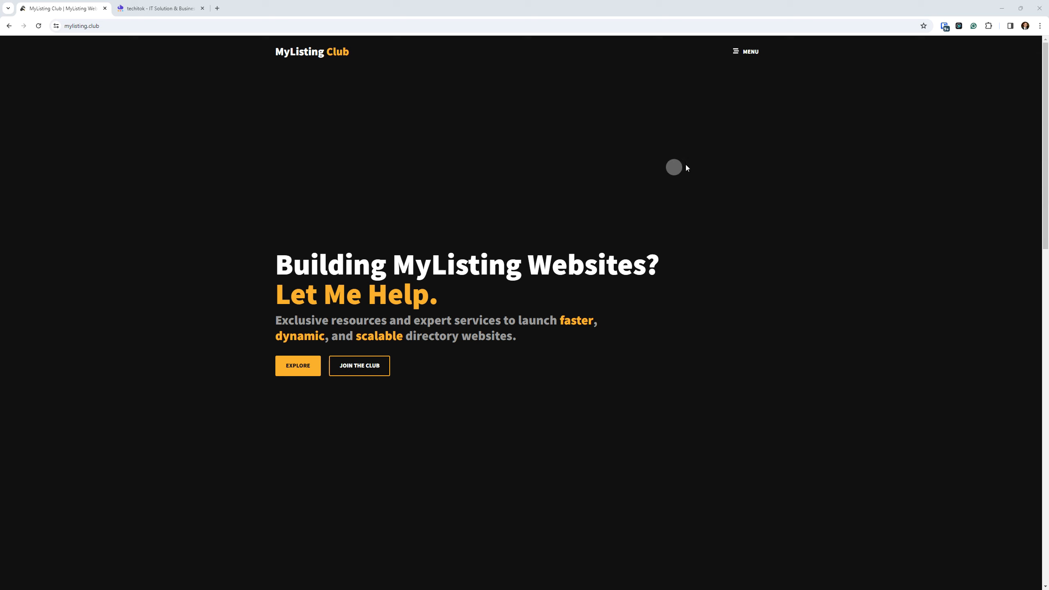
{"action": "mouse_move", "coordinate": [832, 165]}
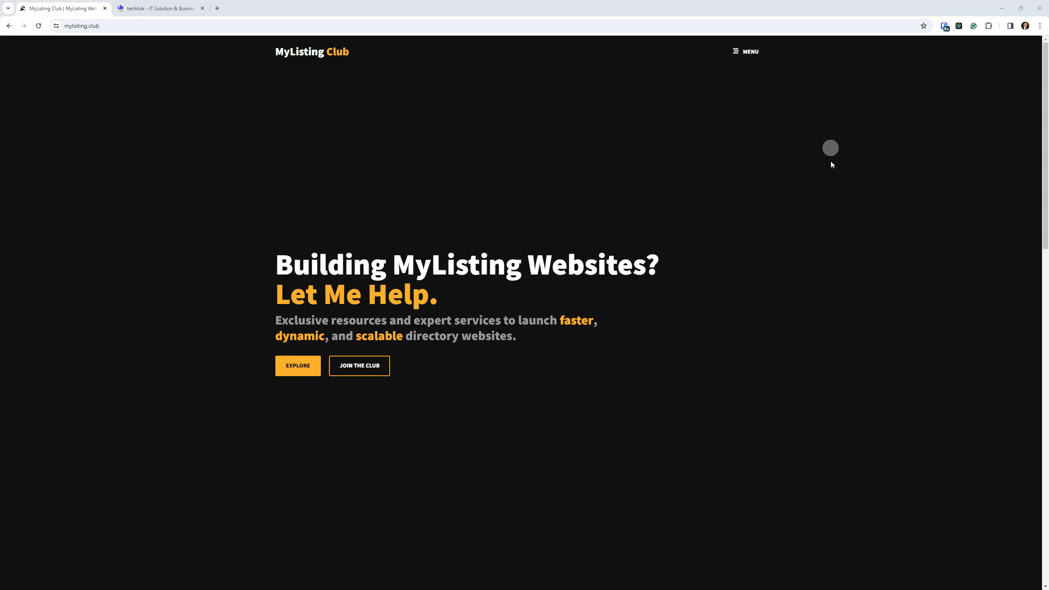
Open the Elementor Templates resource link in a new tab and switch to it.
{"action": "scroll", "scroll_direction": "down", "scroll_amount": 3}
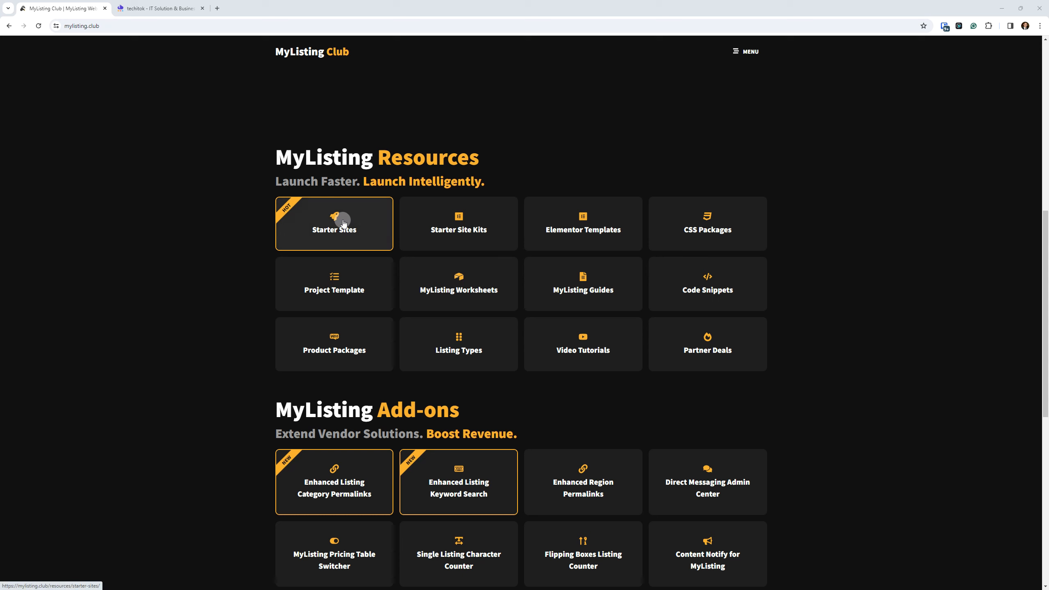
{"action": "mouse_move", "coordinate": [102, 224]}
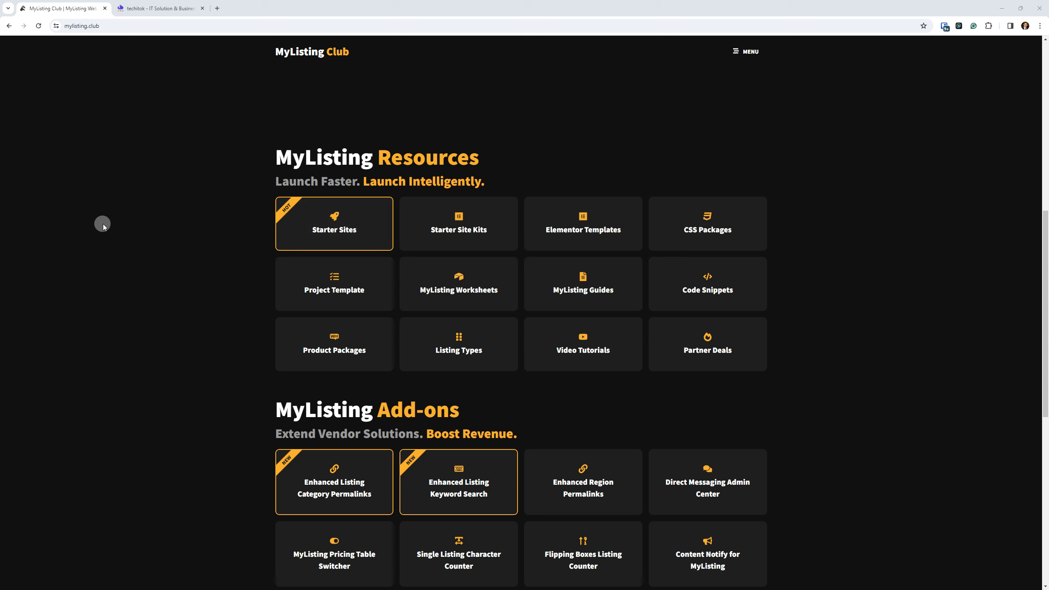
{"action": "mouse_move", "coordinate": [397, 234]}
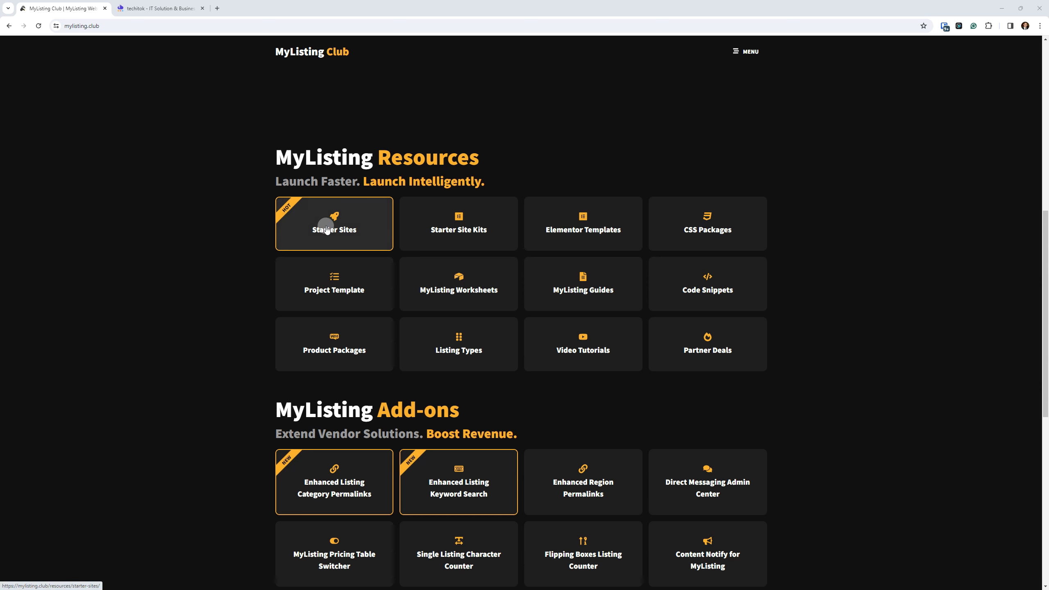
{"action": "mouse_move", "coordinate": [115, 219]}
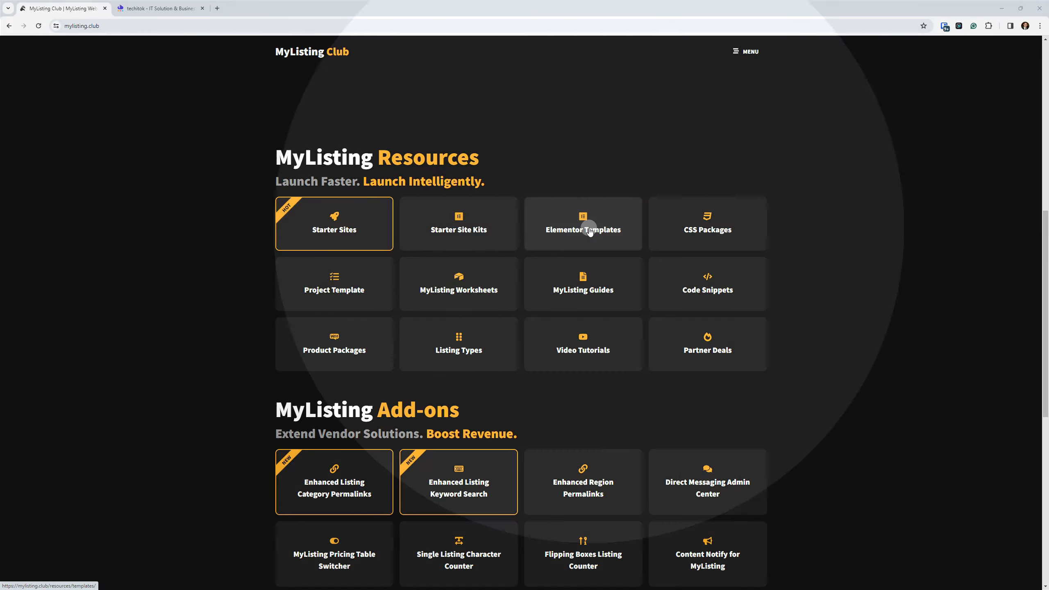
{"action": "right_click", "coordinate": [582, 229]}
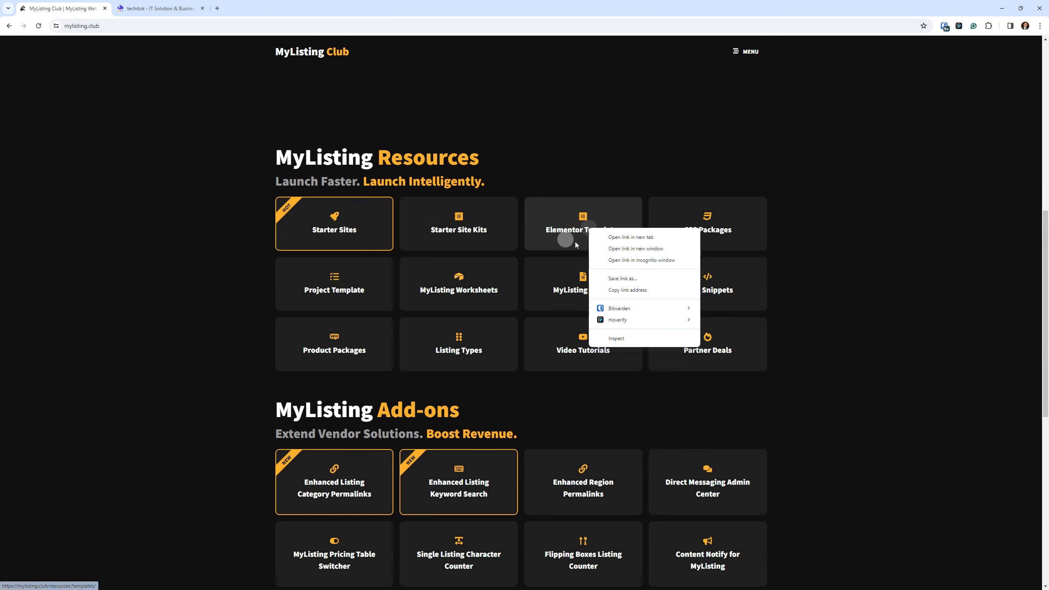
{"action": "left_click", "coordinate": [628, 237]}
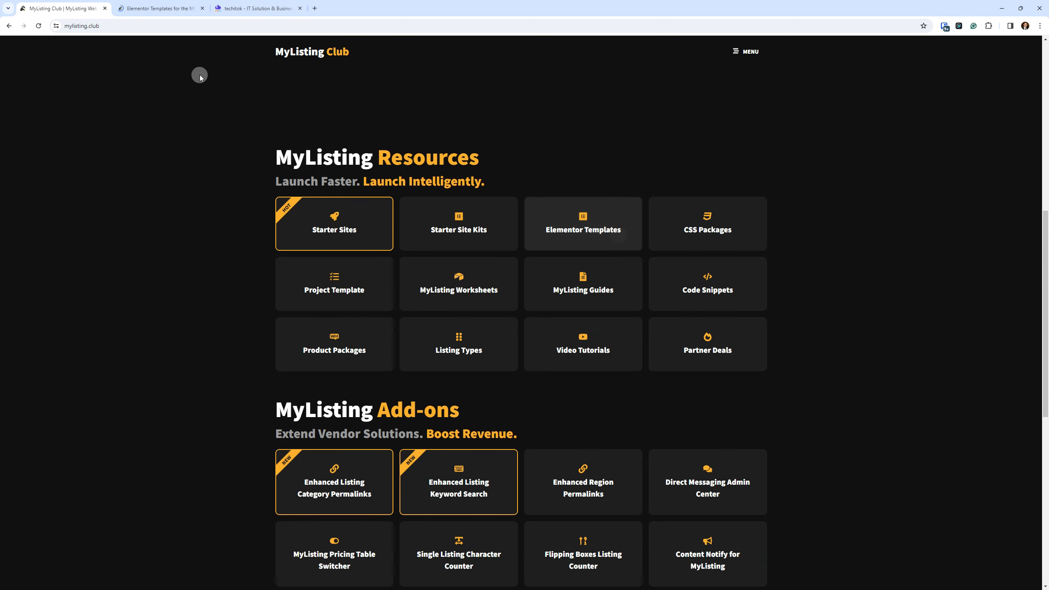
{"action": "left_click", "coordinate": [582, 223]}
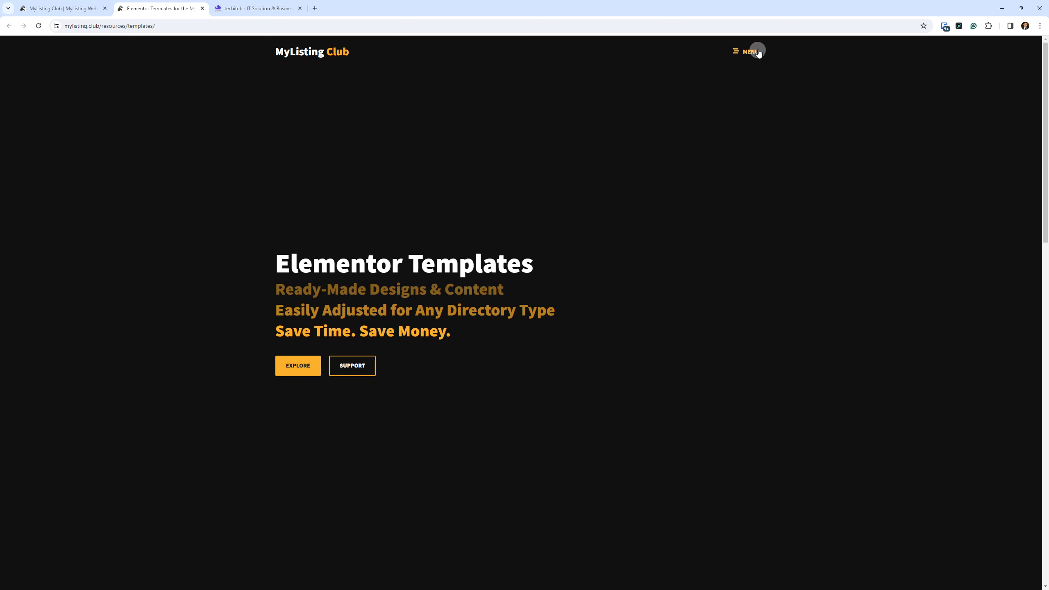
Open the Resources page in a new tab, then show and dismiss the site menu.
{"action": "right_click", "coordinate": [51, 264]}
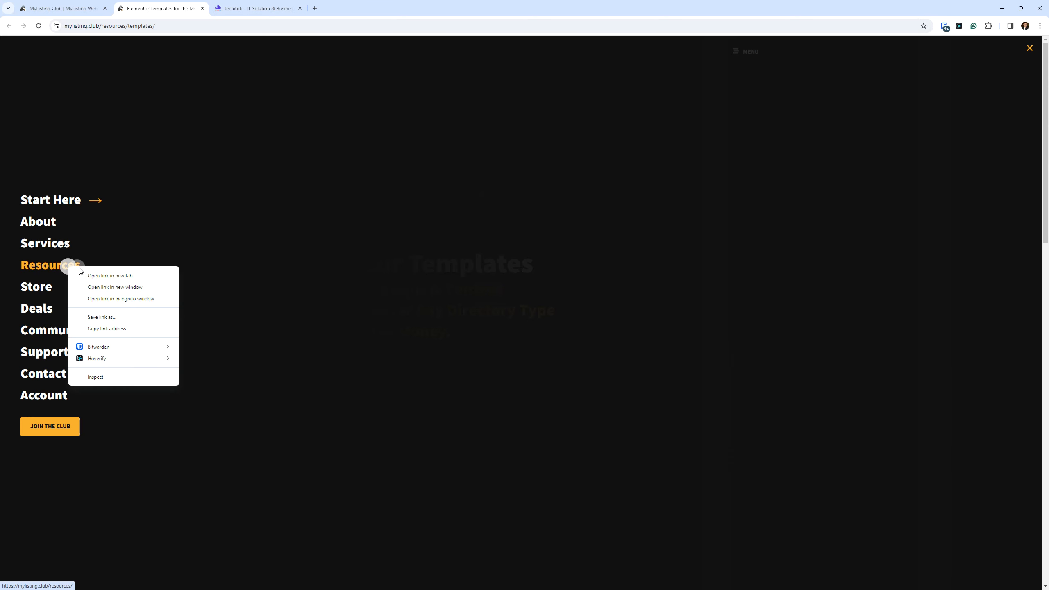
{"action": "left_click", "coordinate": [110, 275]}
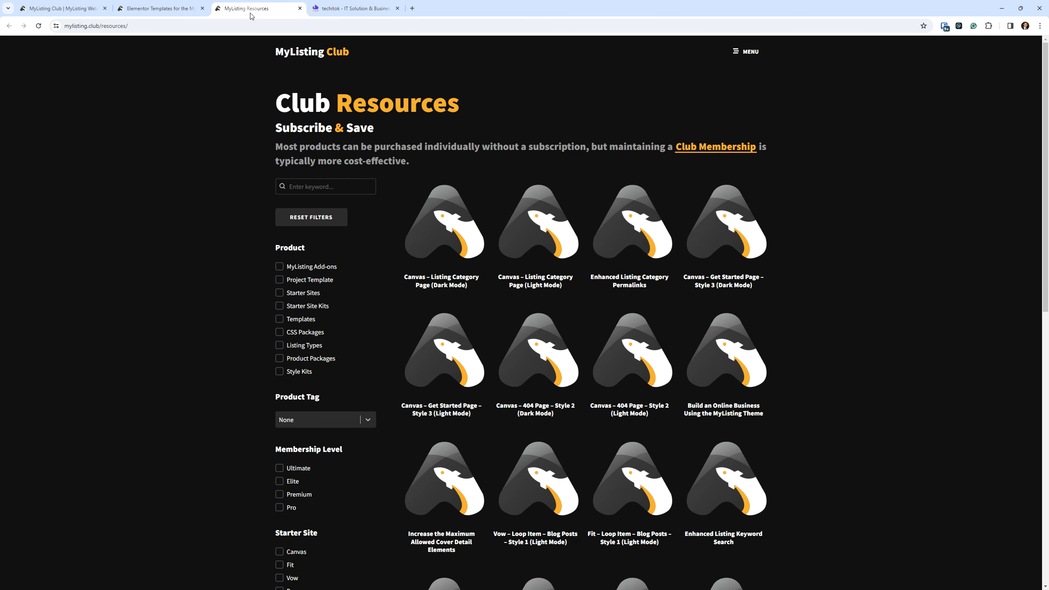
{"action": "mouse_move", "coordinate": [748, 51]}
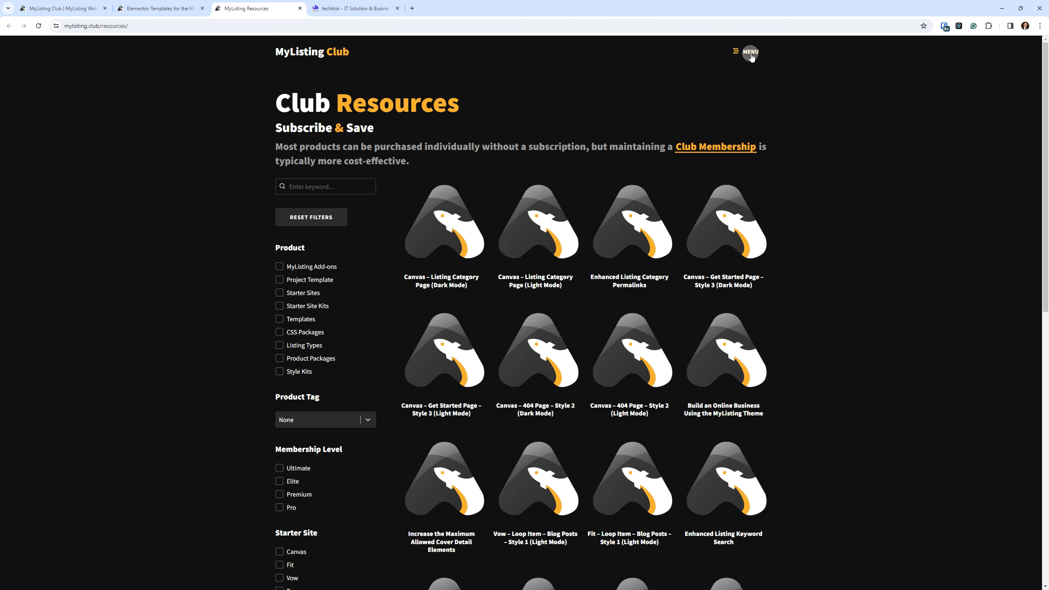
{"action": "left_click", "coordinate": [748, 52]}
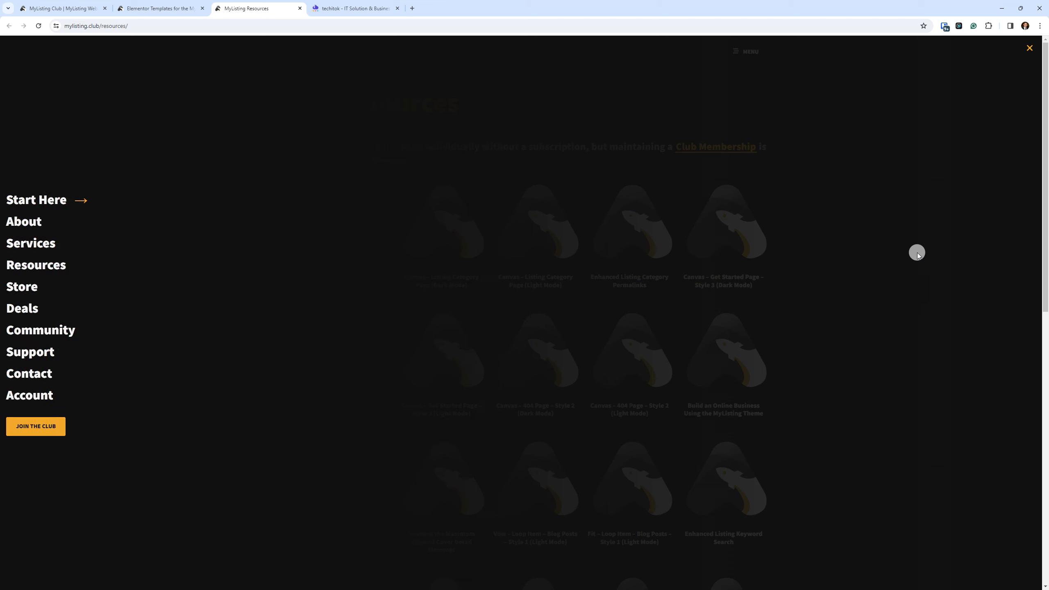
{"action": "left_click", "coordinate": [1029, 48]}
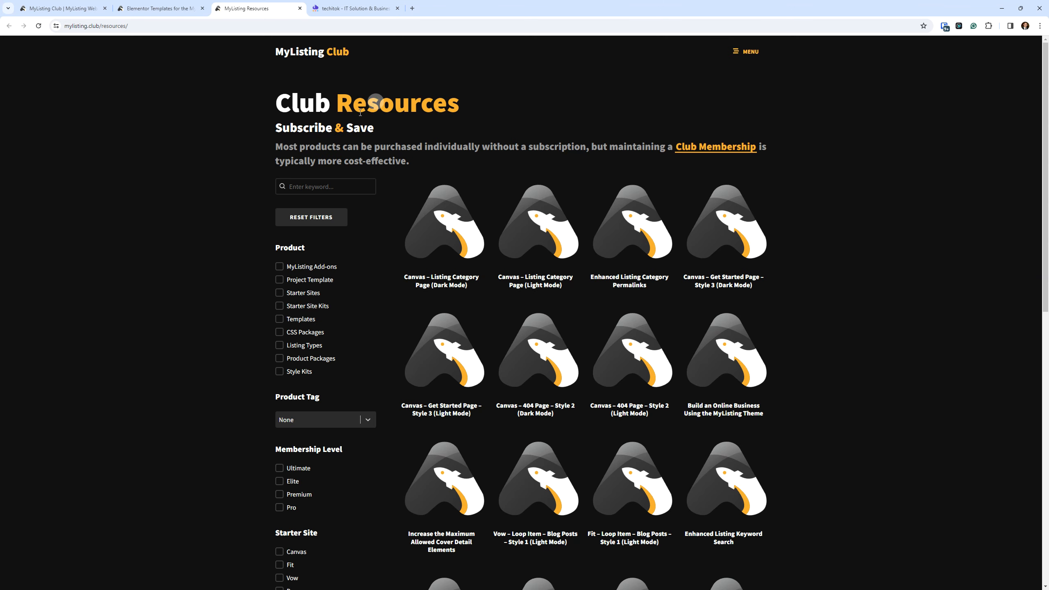
{"action": "mouse_move", "coordinate": [191, 168]}
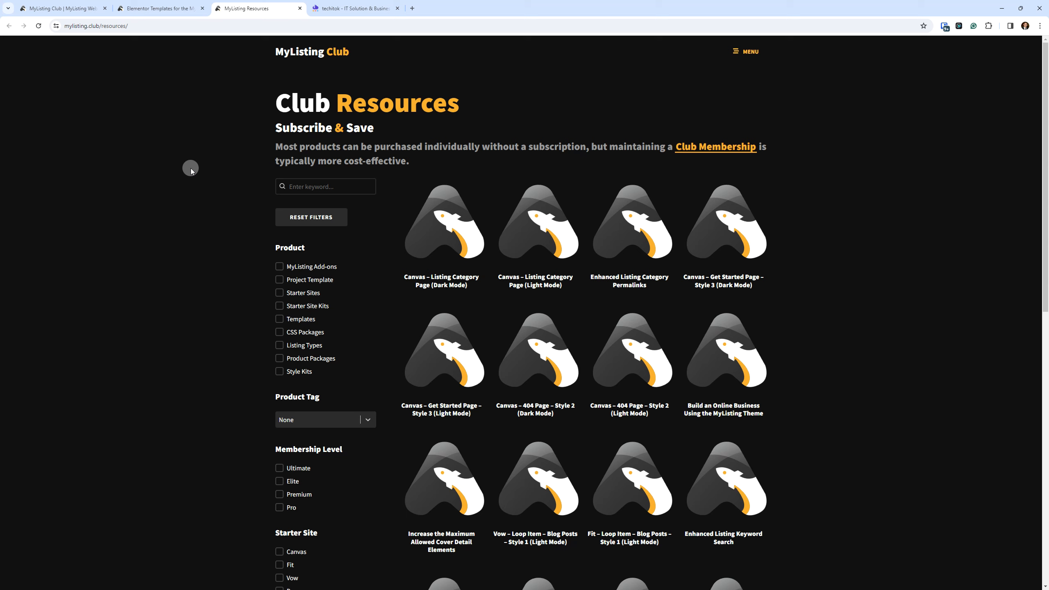
{"action": "mouse_move", "coordinate": [747, 175]}
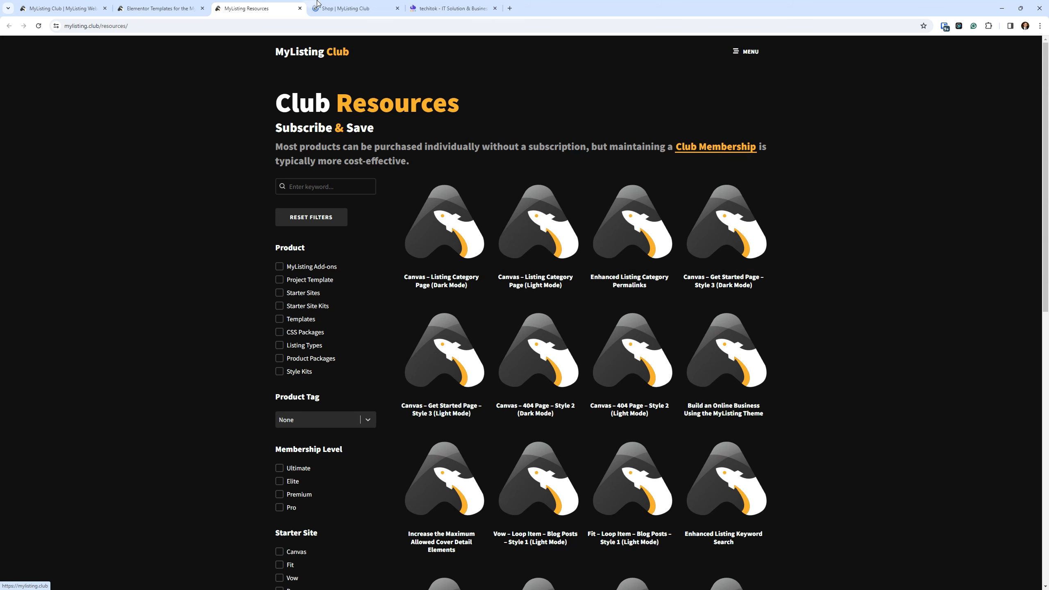
View the Shop tab's Club Membership plans Ultimate, Elite, Premium and Pro.
{"action": "left_click", "coordinate": [352, 8]}
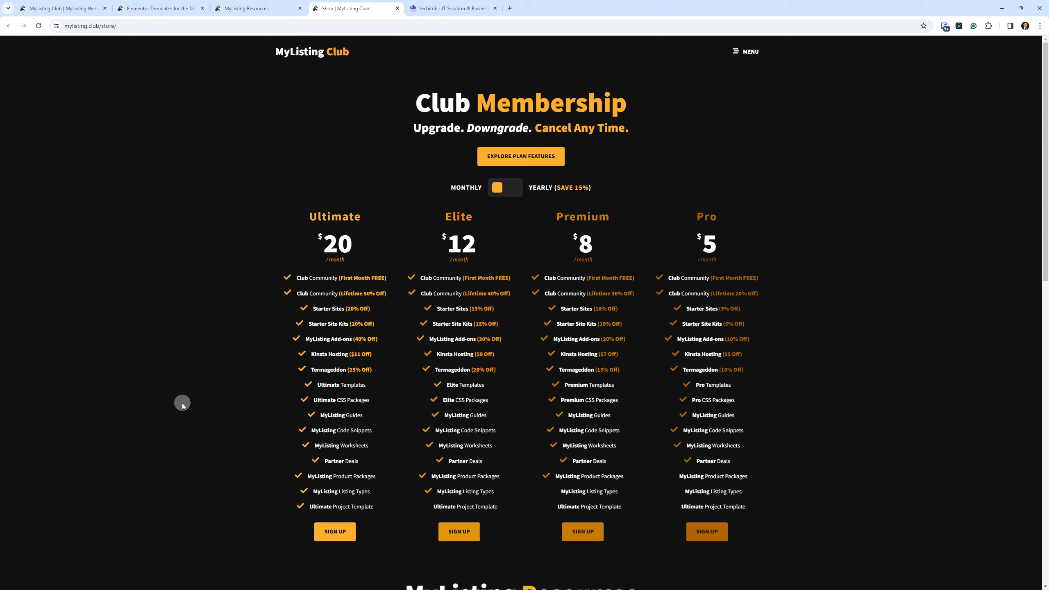
{"action": "mouse_move", "coordinate": [382, 21]}
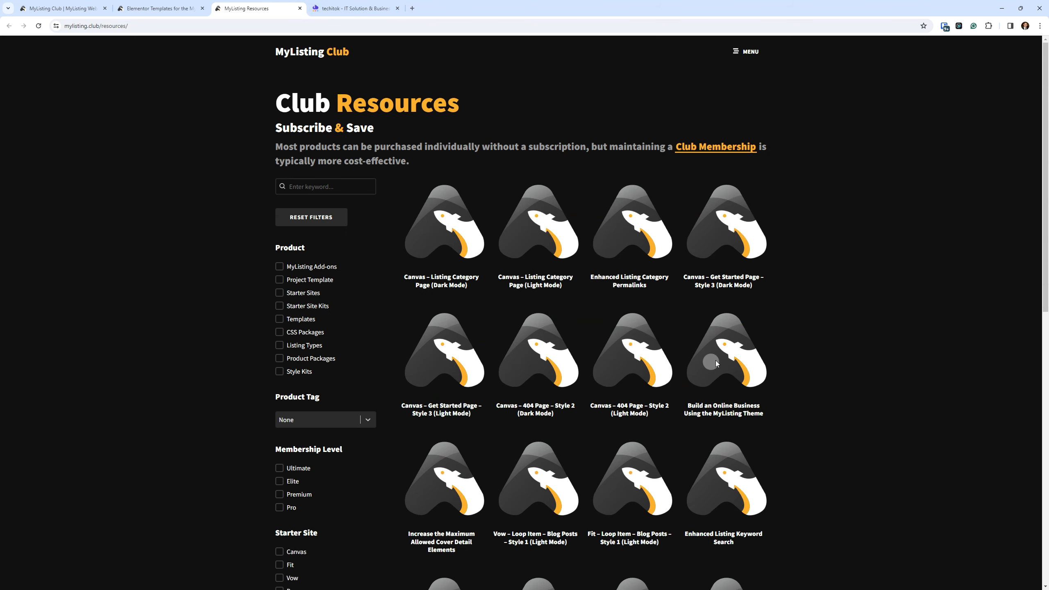
{"action": "mouse_move", "coordinate": [908, 360]}
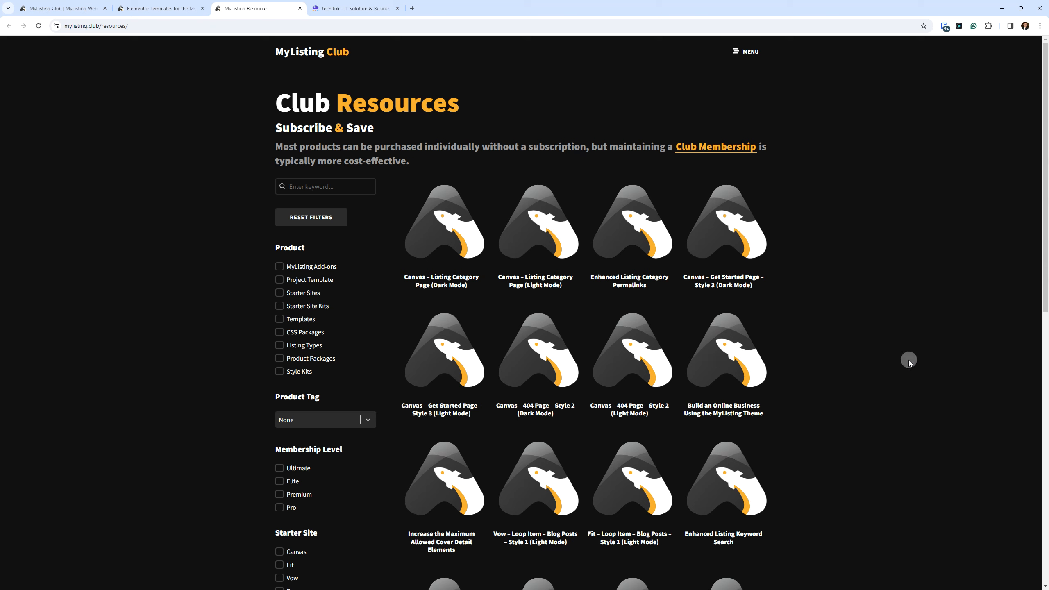
{"action": "mouse_move", "coordinate": [913, 391]}
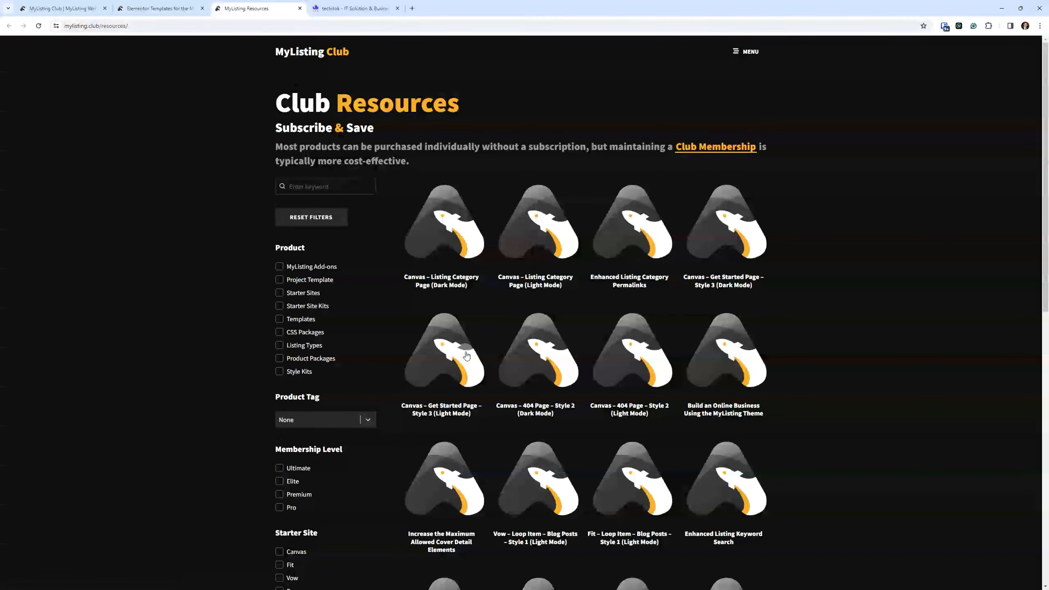
Scroll through the Club Resources filters and item grid.
{"action": "scroll", "scroll_direction": "down", "scroll_amount": 3}
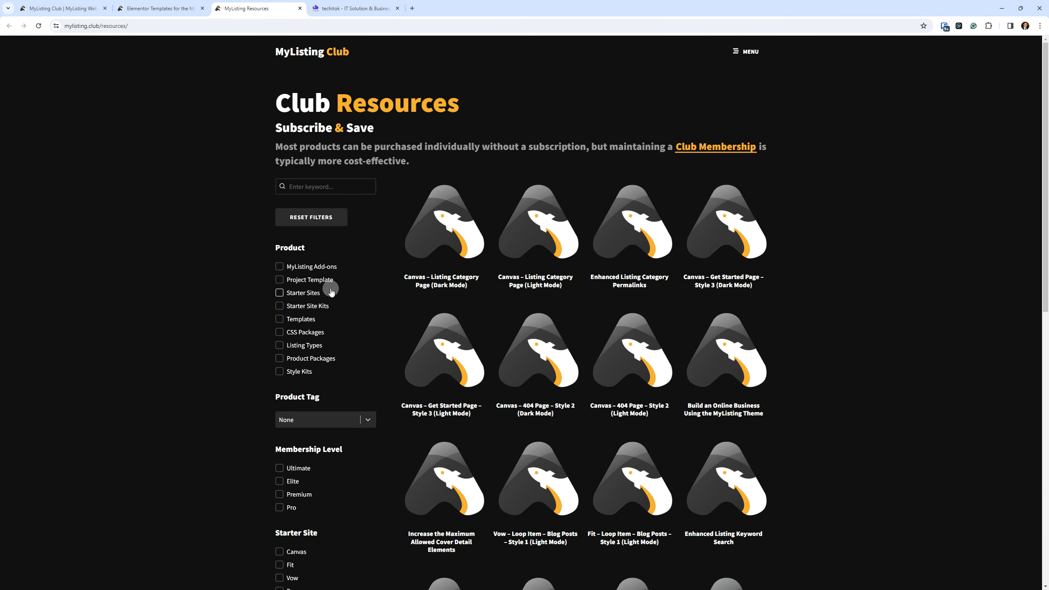
{"action": "scroll", "scroll_direction": "down", "scroll_amount": 3}
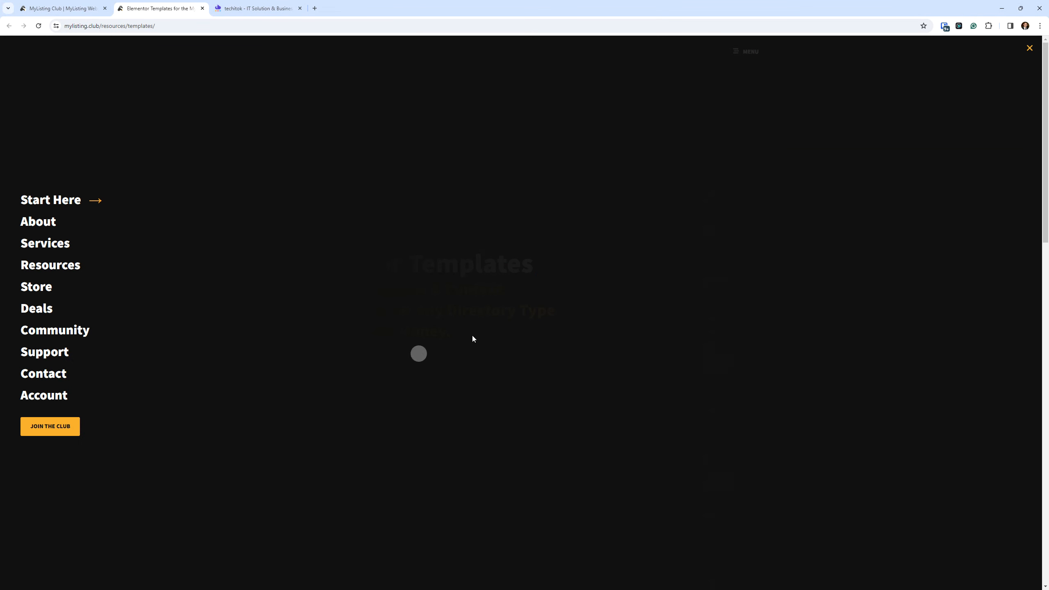
Dismiss the site menu and scroll down to the Subscribe & Save templates section.
{"action": "left_click", "coordinate": [1029, 48]}
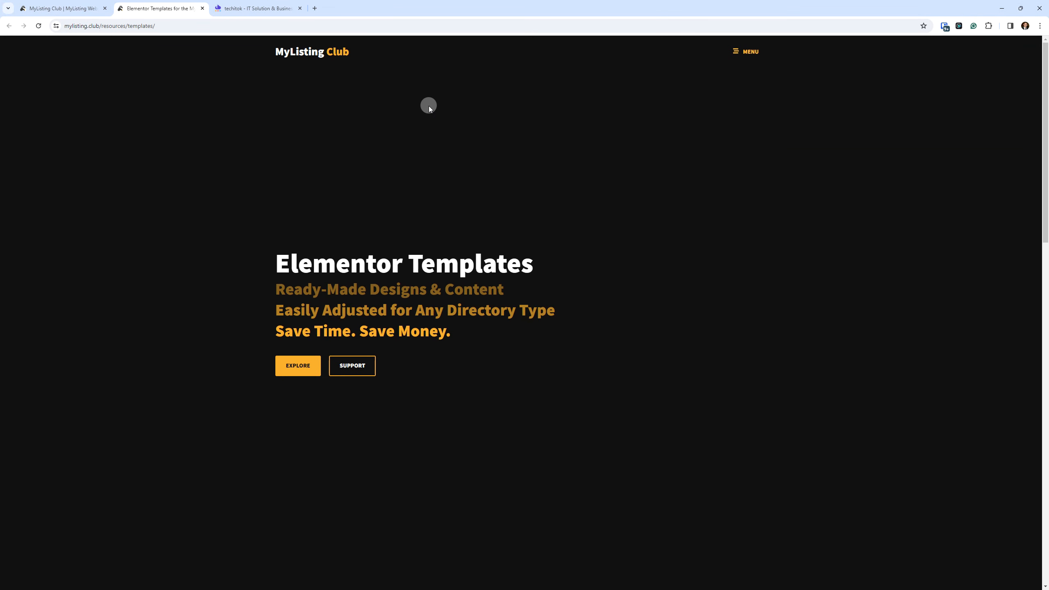
{"action": "mouse_move", "coordinate": [470, 280]}
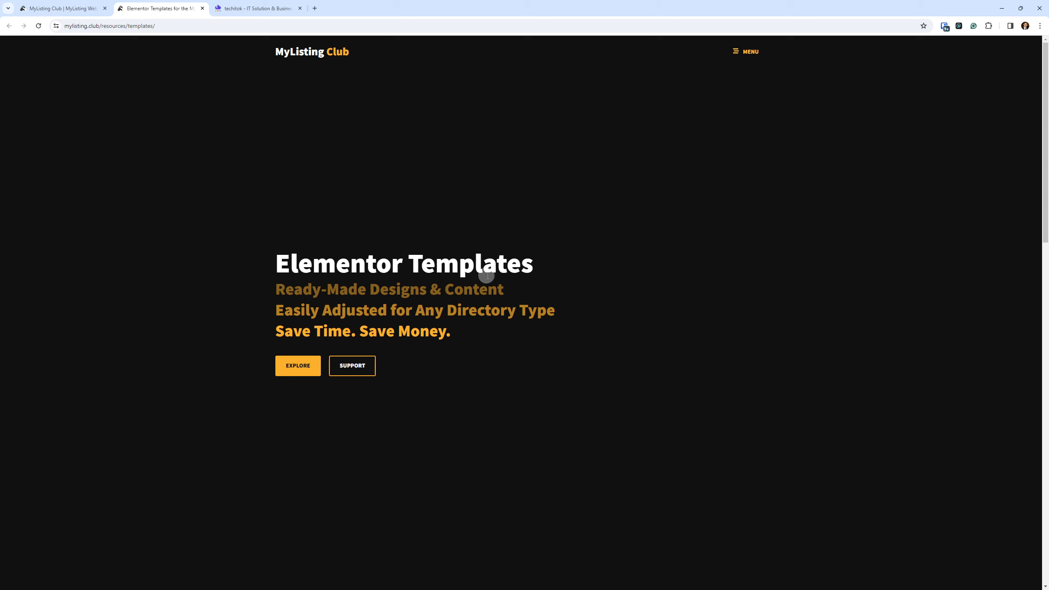
{"action": "mouse_move", "coordinate": [353, 275]}
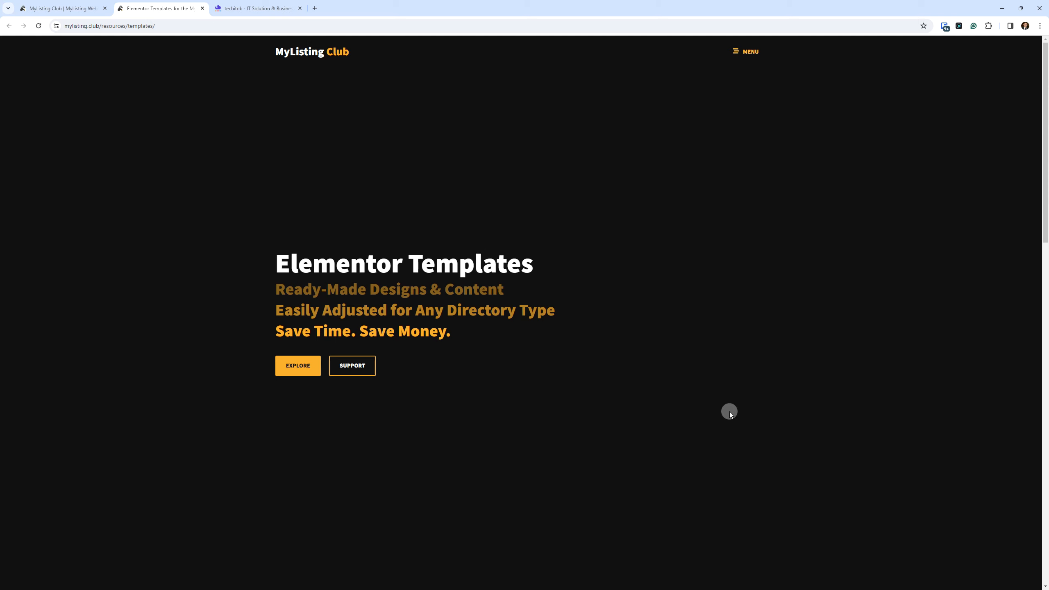
{"action": "scroll", "scroll_direction": "down", "scroll_amount": 3}
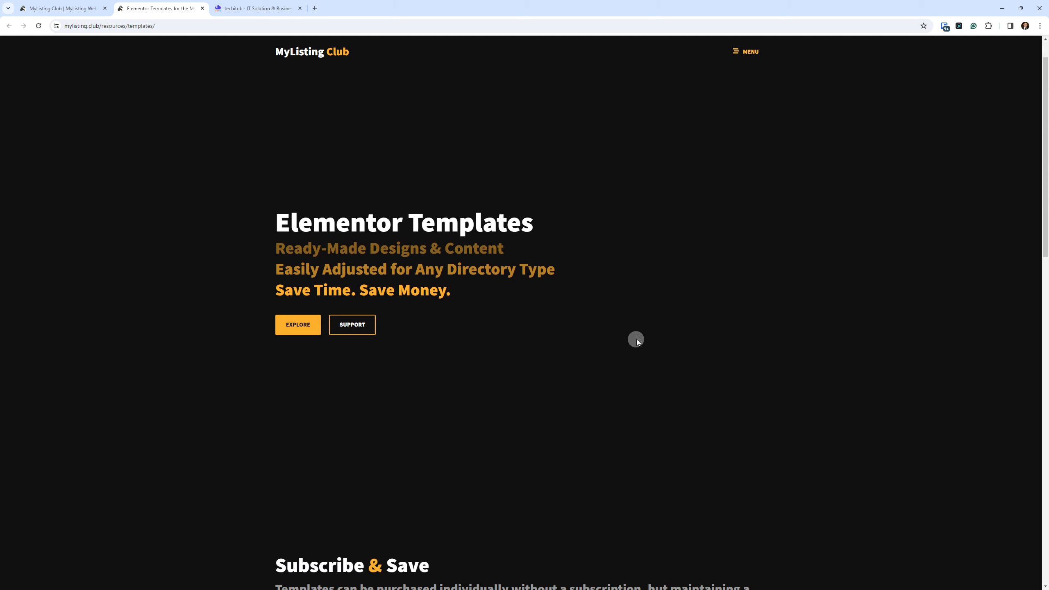
{"action": "mouse_move", "coordinate": [728, 278]}
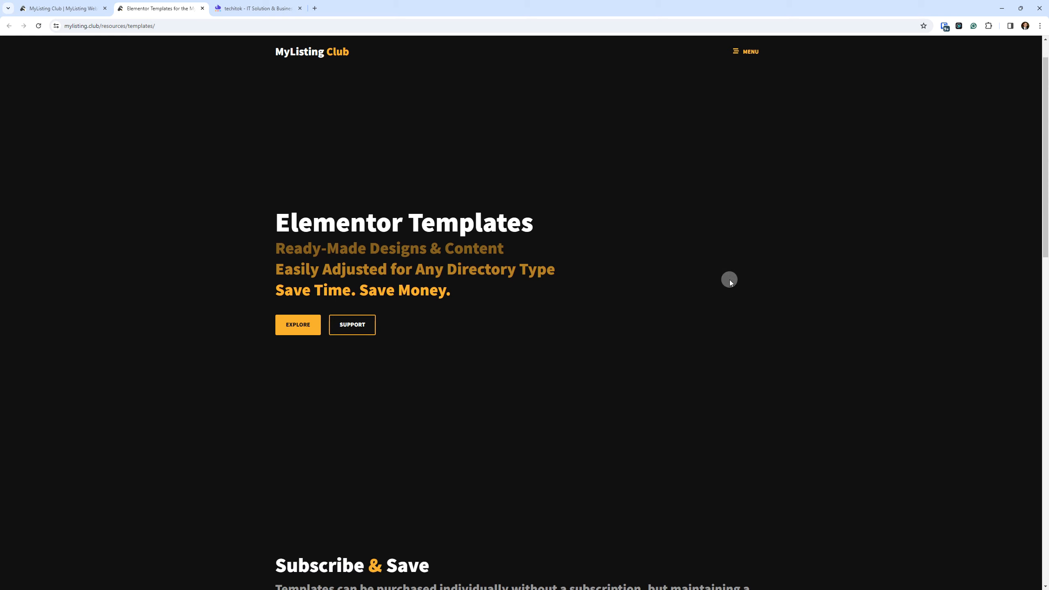
{"action": "scroll", "scroll_direction": "down", "scroll_amount": 3}
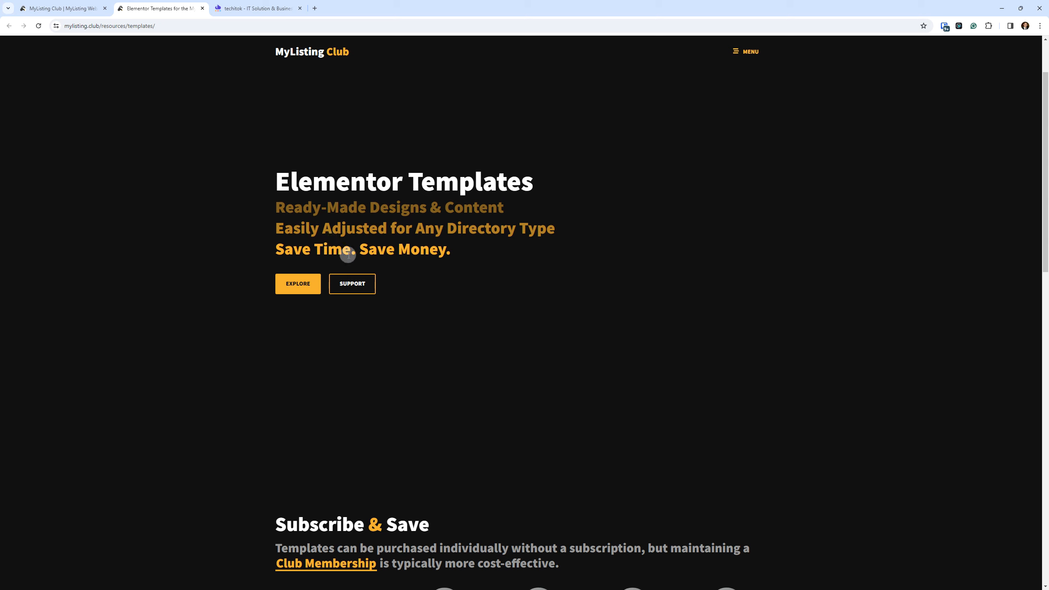
{"action": "scroll", "scroll_direction": "down", "scroll_amount": 3}
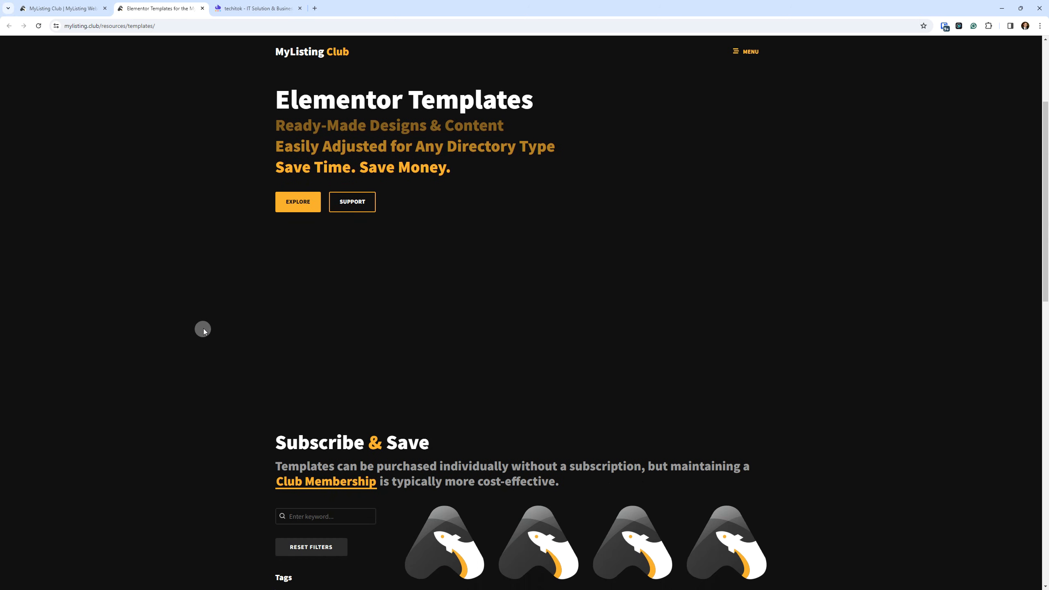
{"action": "scroll", "scroll_direction": "down", "scroll_amount": 3}
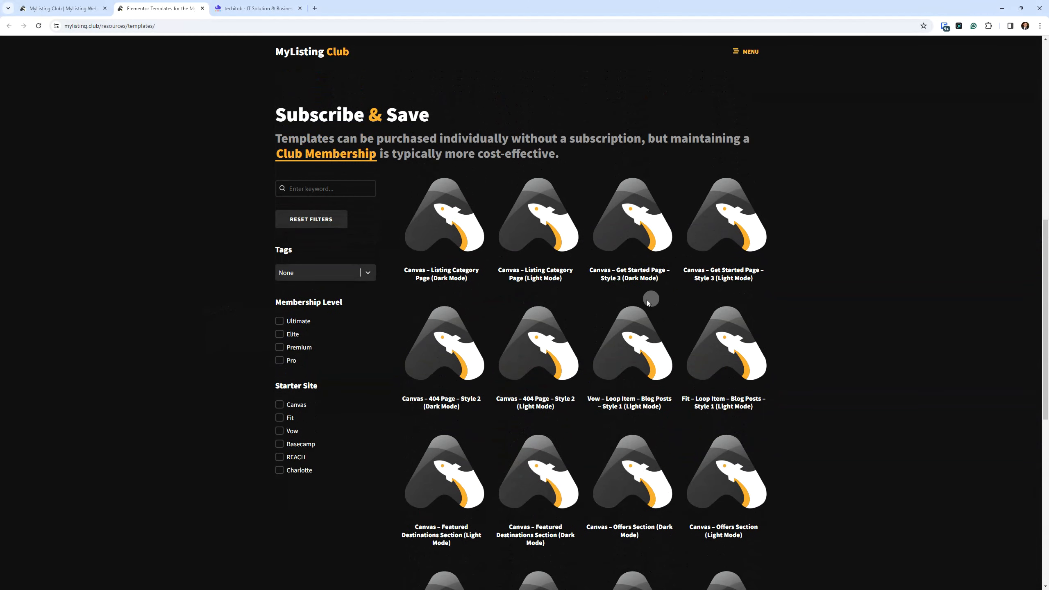
{"action": "mouse_move", "coordinate": [679, 259]}
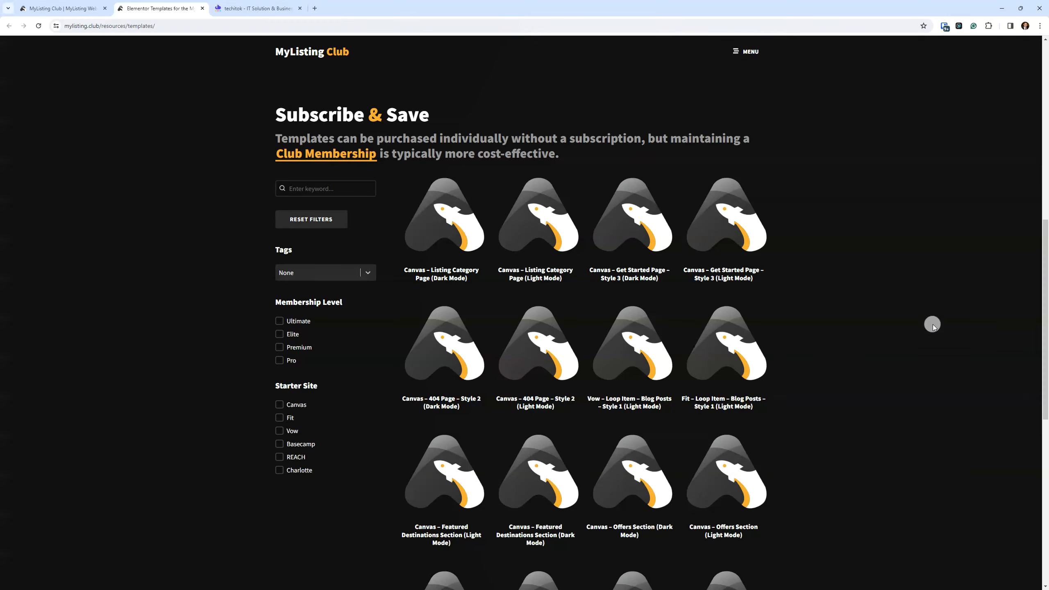
{"action": "scroll", "scroll_direction": "down", "scroll_amount": 3}
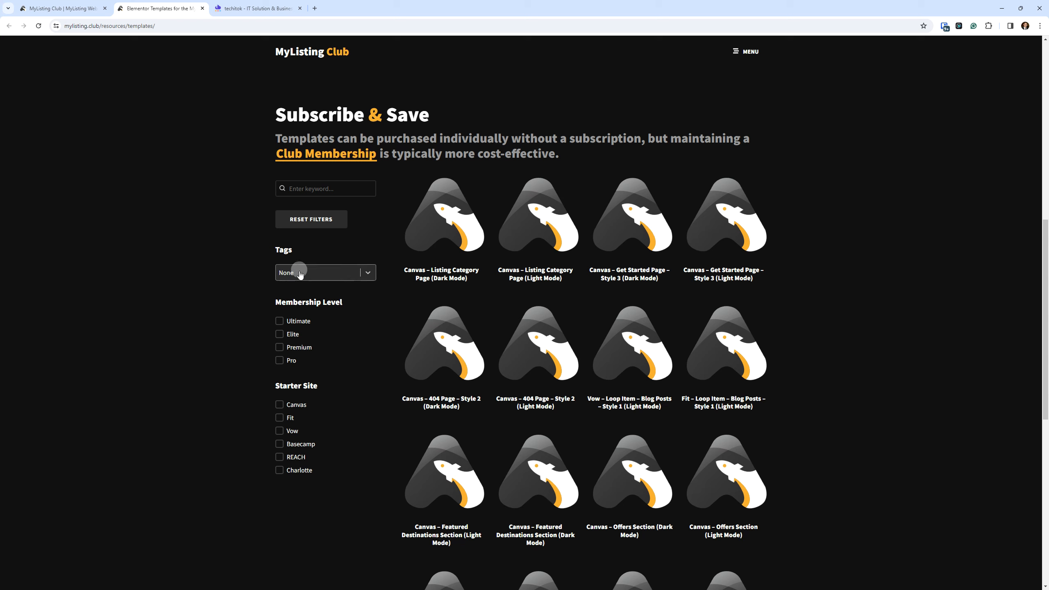
{"action": "left_click", "coordinate": [324, 272]}
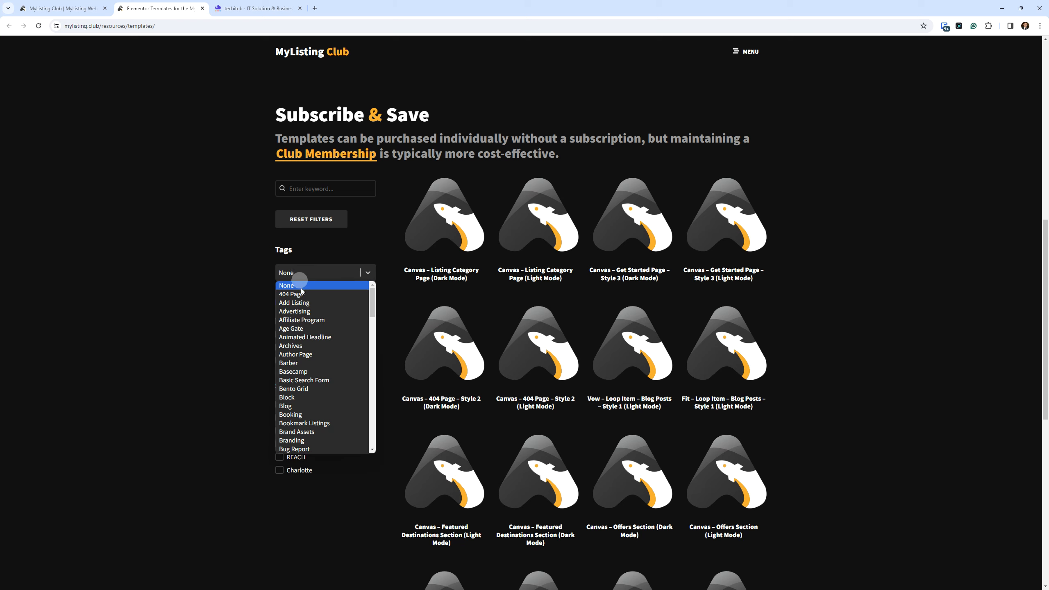
{"action": "scroll", "scroll_direction": "down", "scroll_amount": 3}
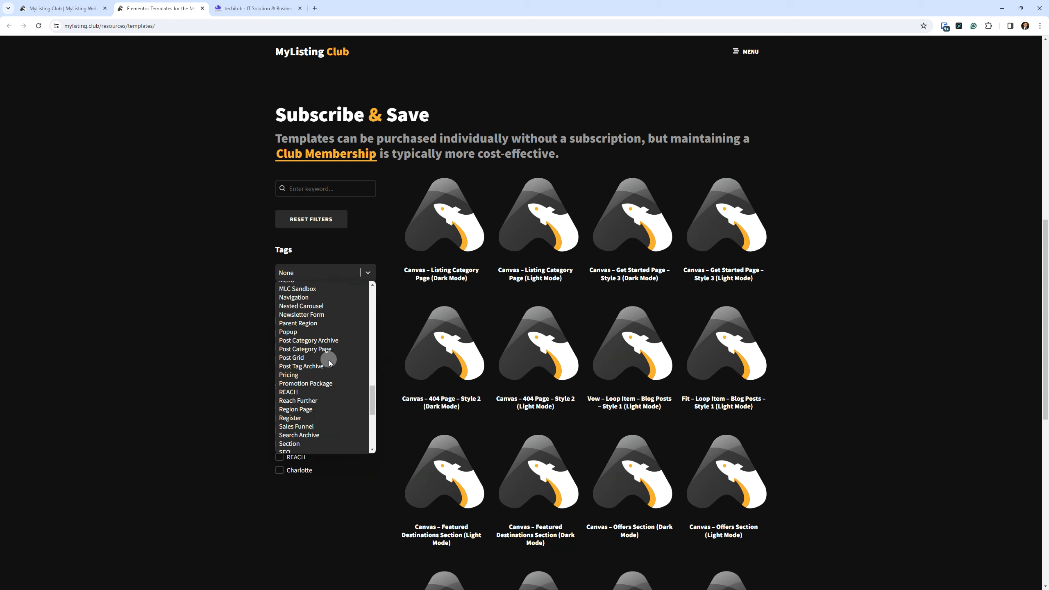
{"action": "left_click", "coordinate": [324, 272]}
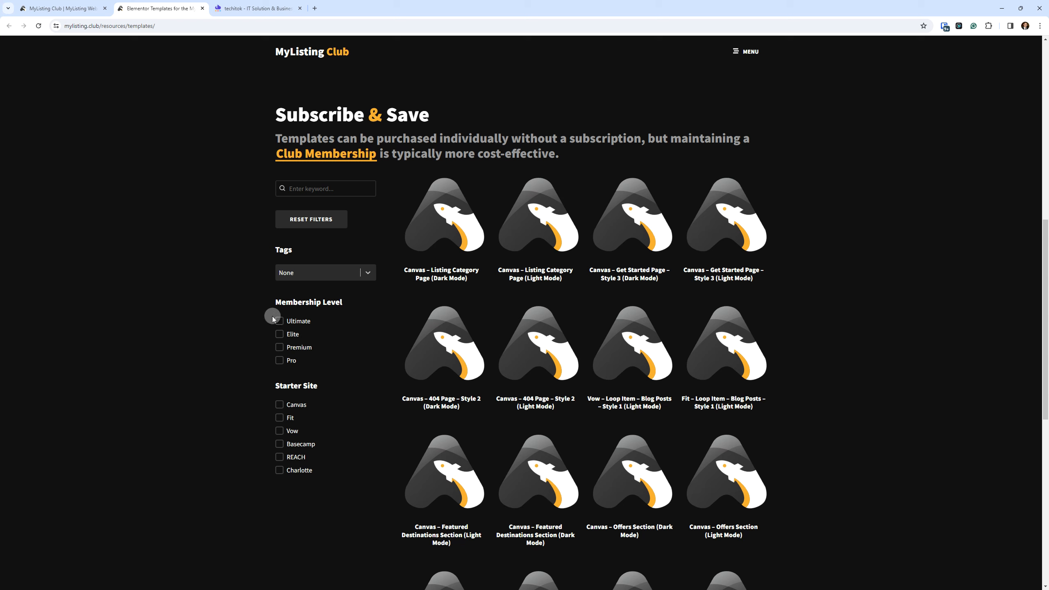
{"action": "left_click", "coordinate": [279, 322]}
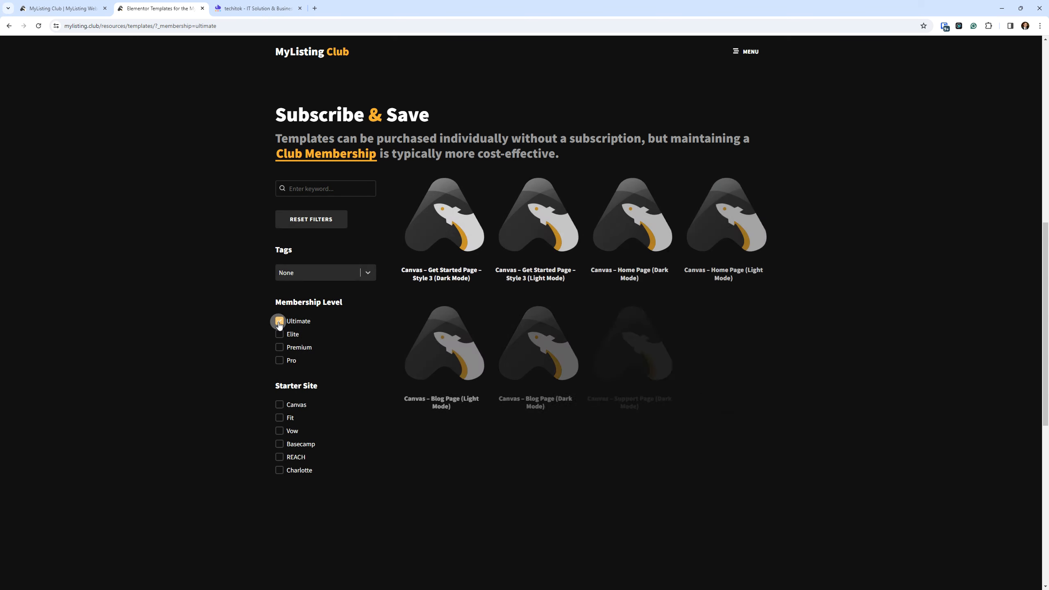
{"action": "left_click", "coordinate": [278, 321]}
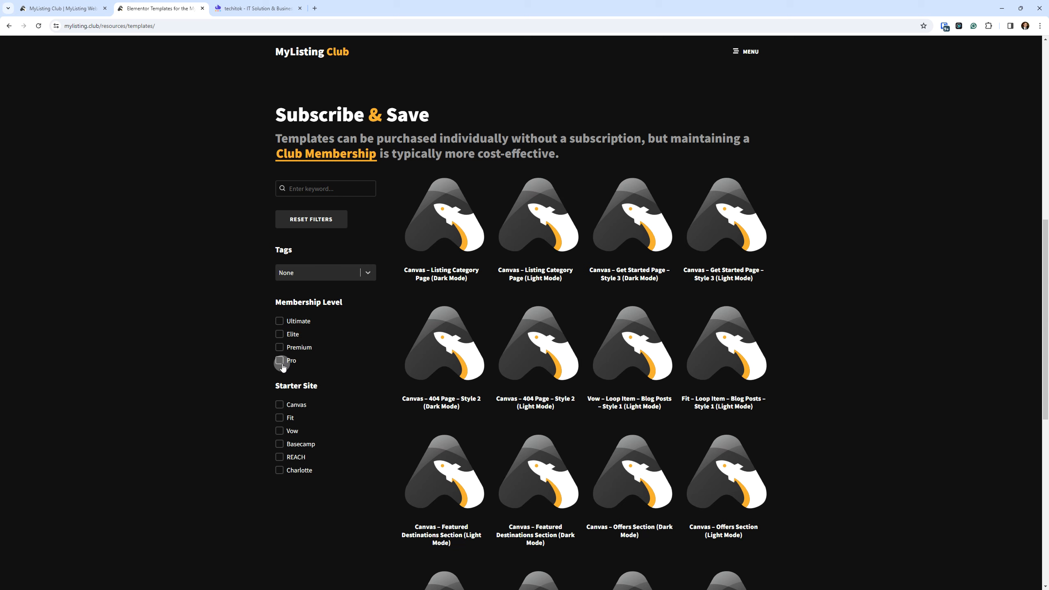
{"action": "left_click", "coordinate": [279, 360]}
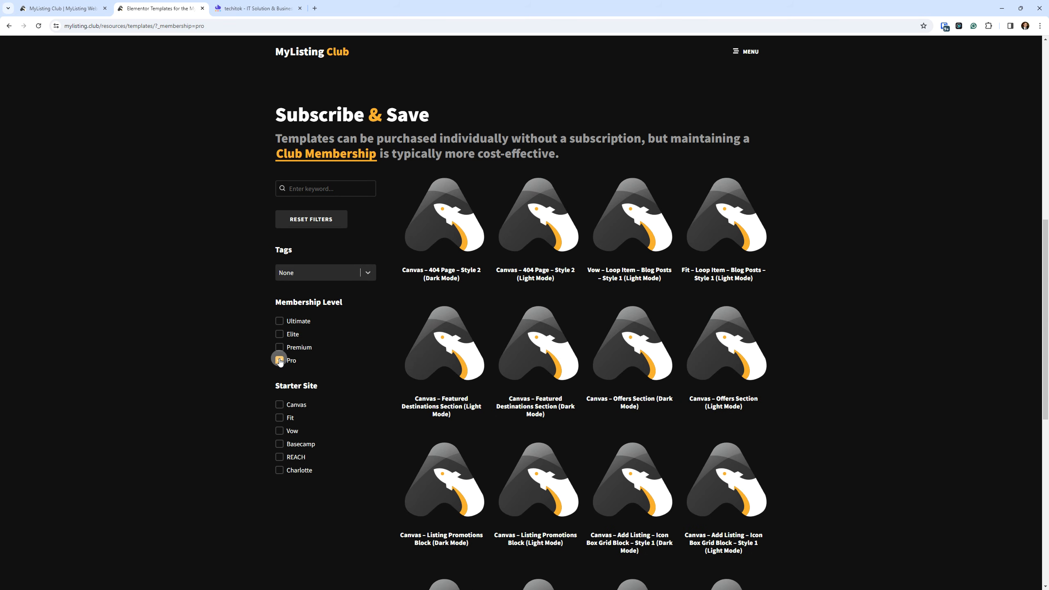
{"action": "left_click", "coordinate": [279, 360]}
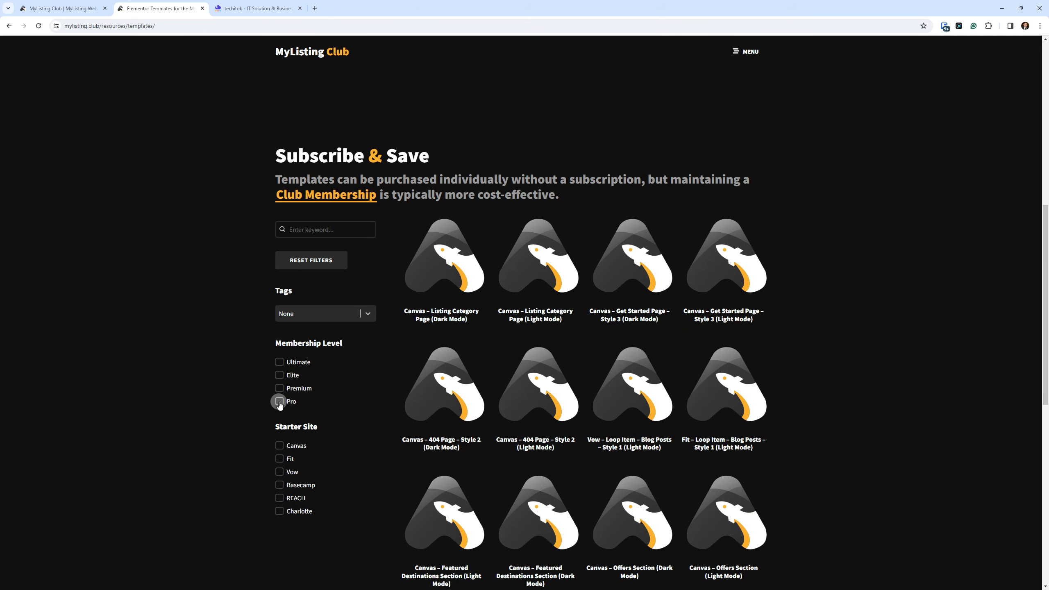
{"action": "scroll", "scroll_direction": "down", "scroll_amount": 3}
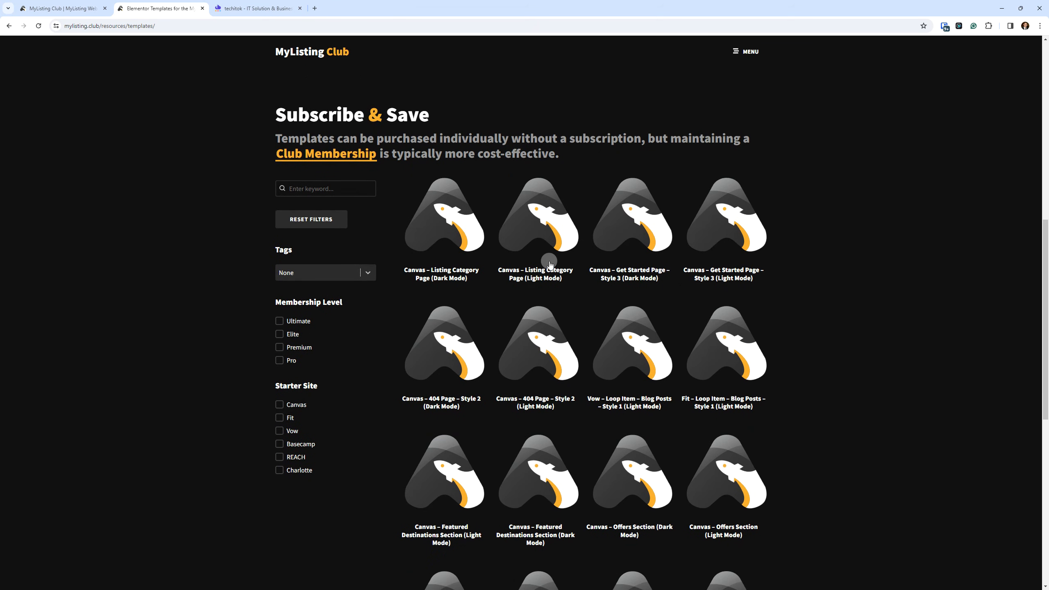
{"action": "left_click", "coordinate": [279, 404]}
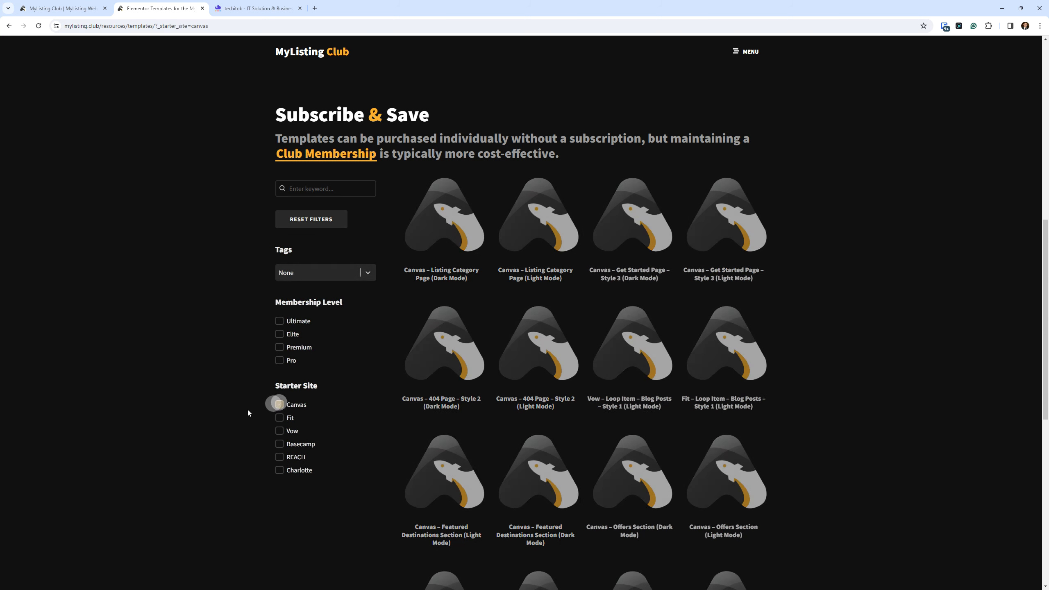
{"action": "left_click", "coordinate": [279, 404]}
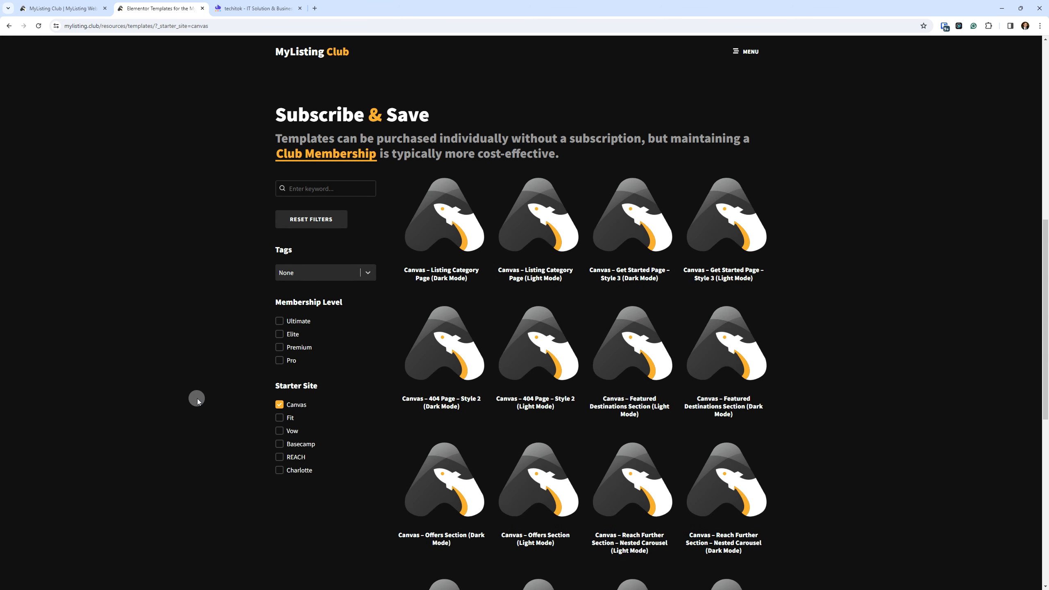
{"action": "left_click", "coordinate": [279, 404]}
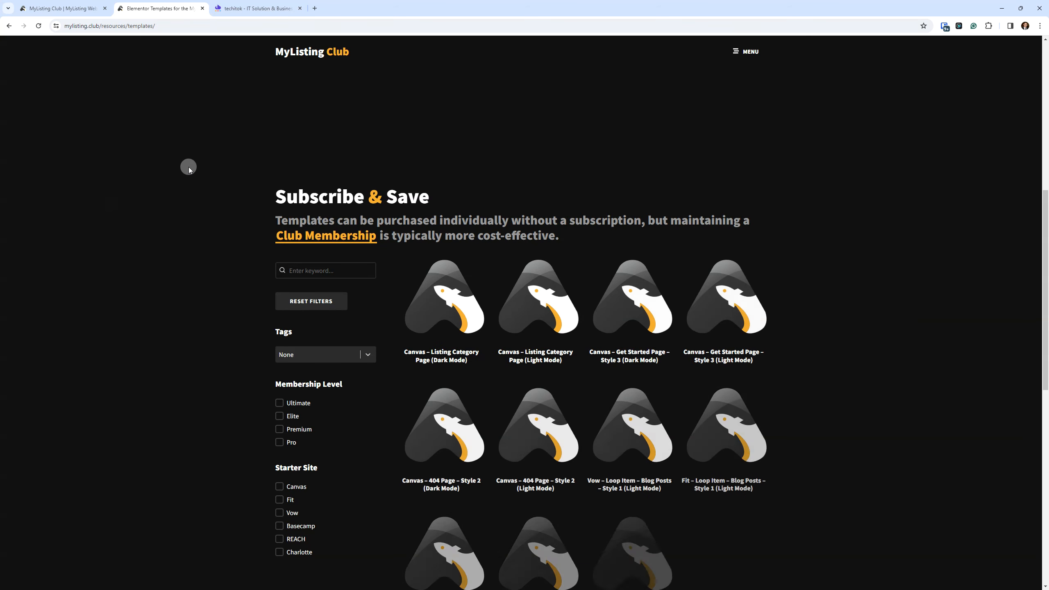
{"action": "scroll", "scroll_direction": "down", "scroll_amount": 3}
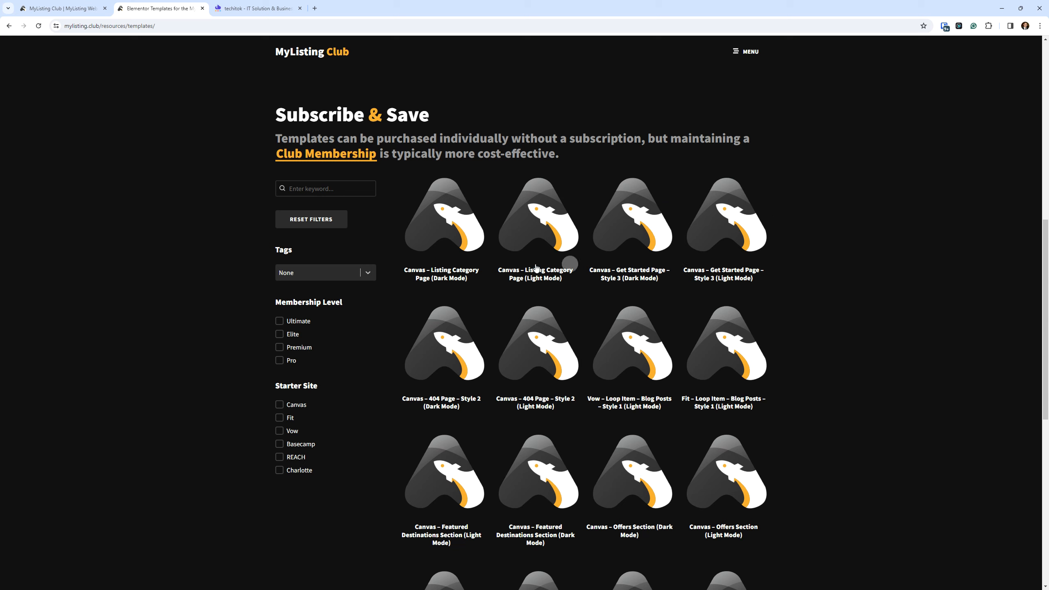
{"action": "mouse_move", "coordinate": [458, 232]}
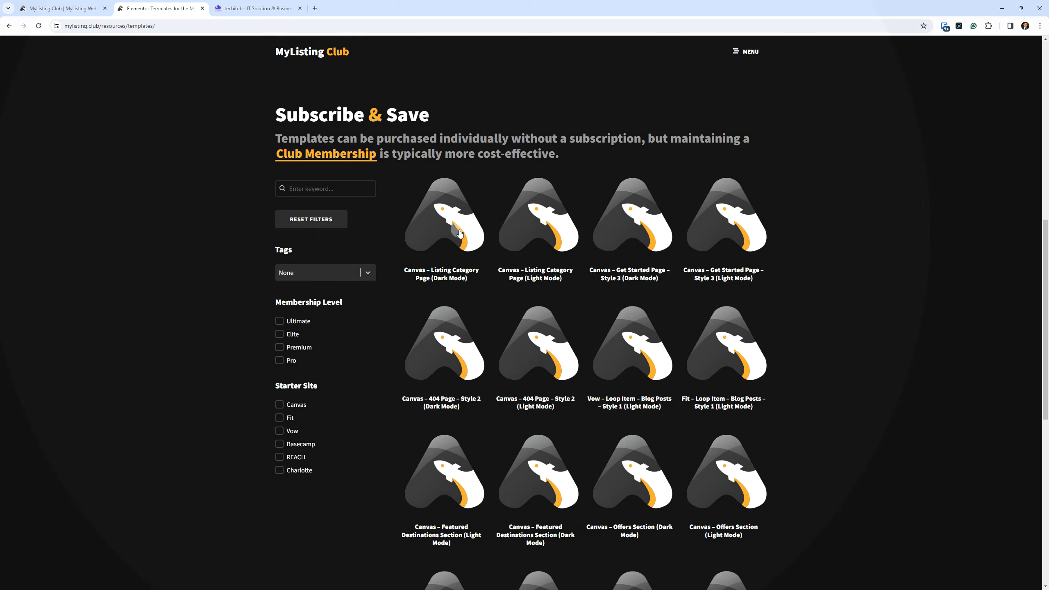
{"action": "mouse_move", "coordinate": [457, 250]}
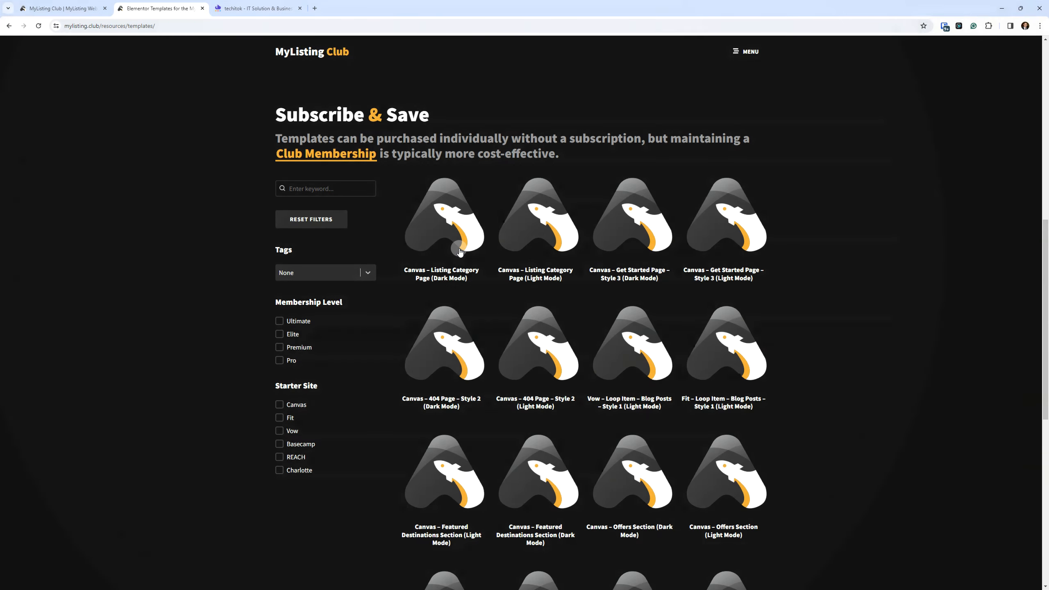
{"action": "left_click", "coordinate": [442, 241]}
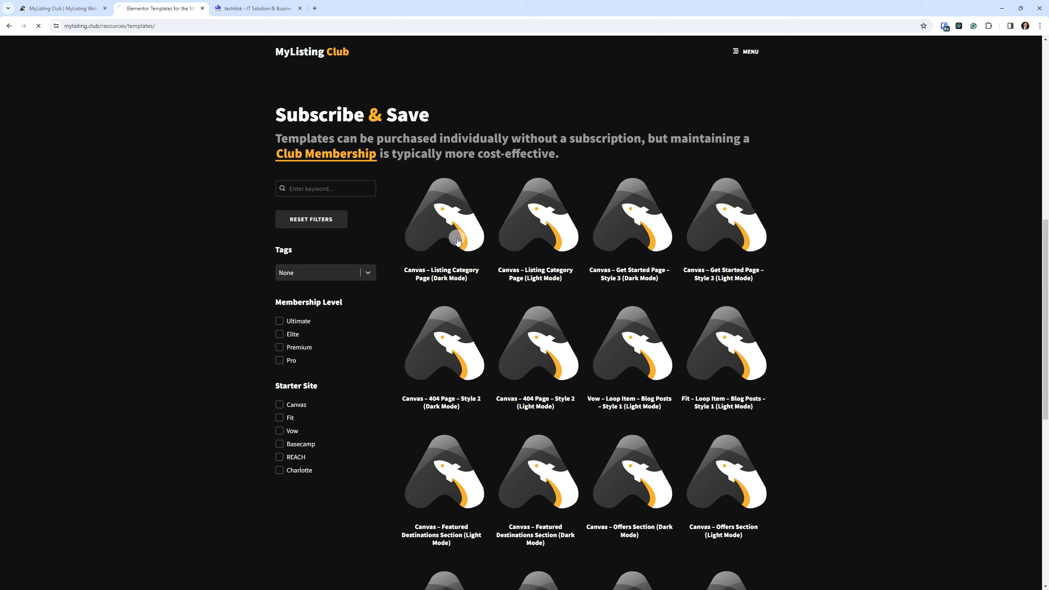
{"action": "left_click", "coordinate": [441, 214]}
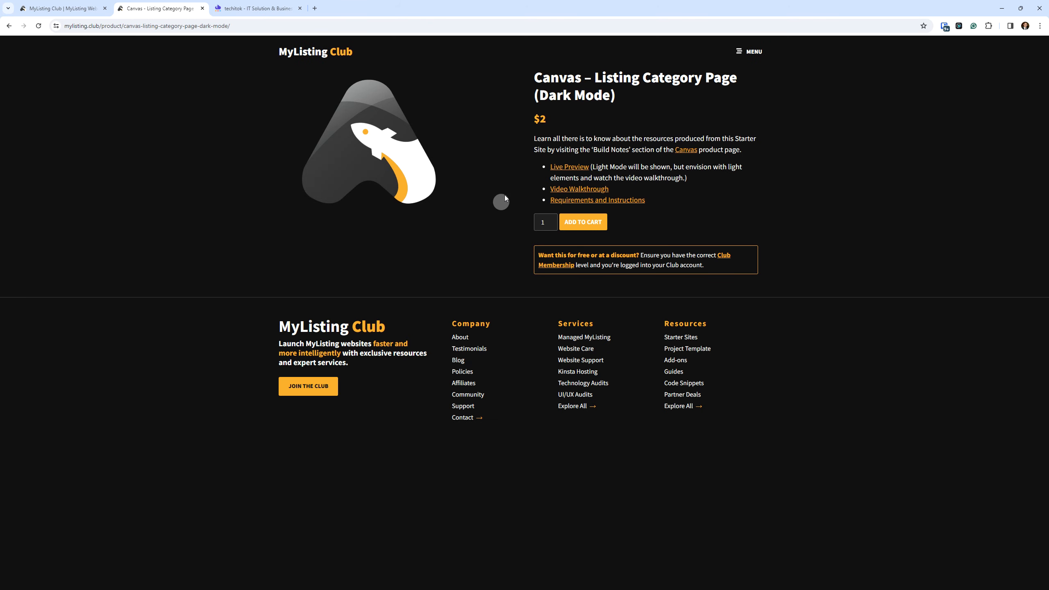
{"action": "mouse_move", "coordinate": [558, 144]}
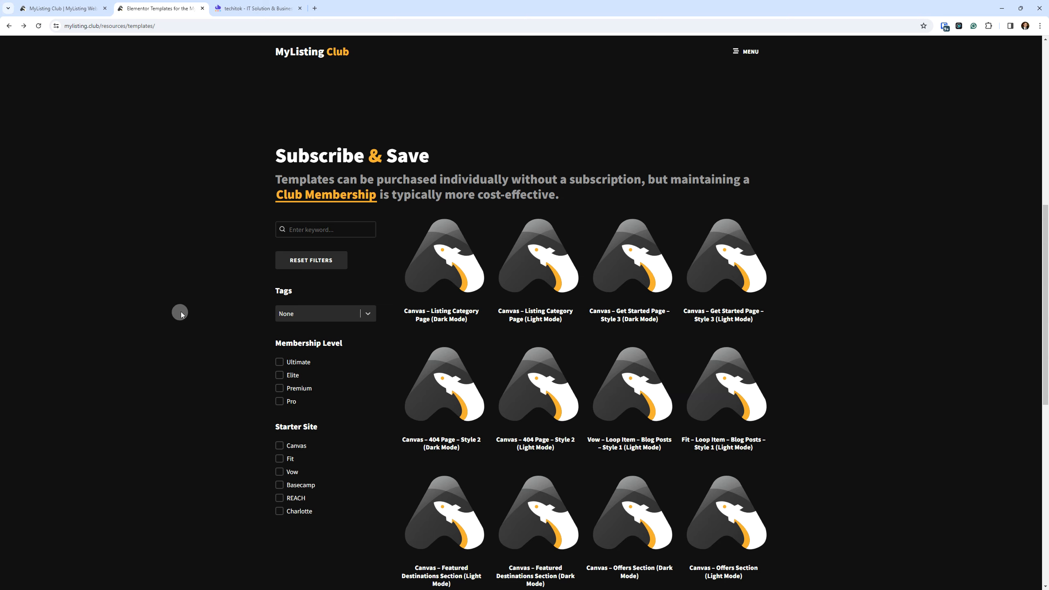
Filter to Pro templates and open 404 Page – Style 2 in a new tab.
{"action": "scroll", "scroll_direction": "down", "scroll_amount": 3}
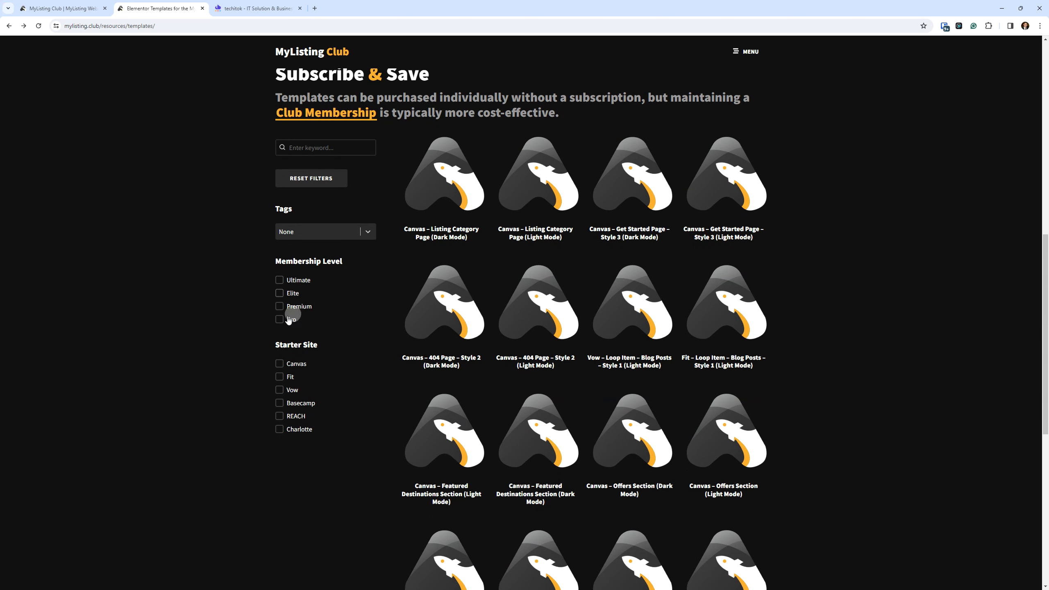
{"action": "left_click", "coordinate": [279, 319]}
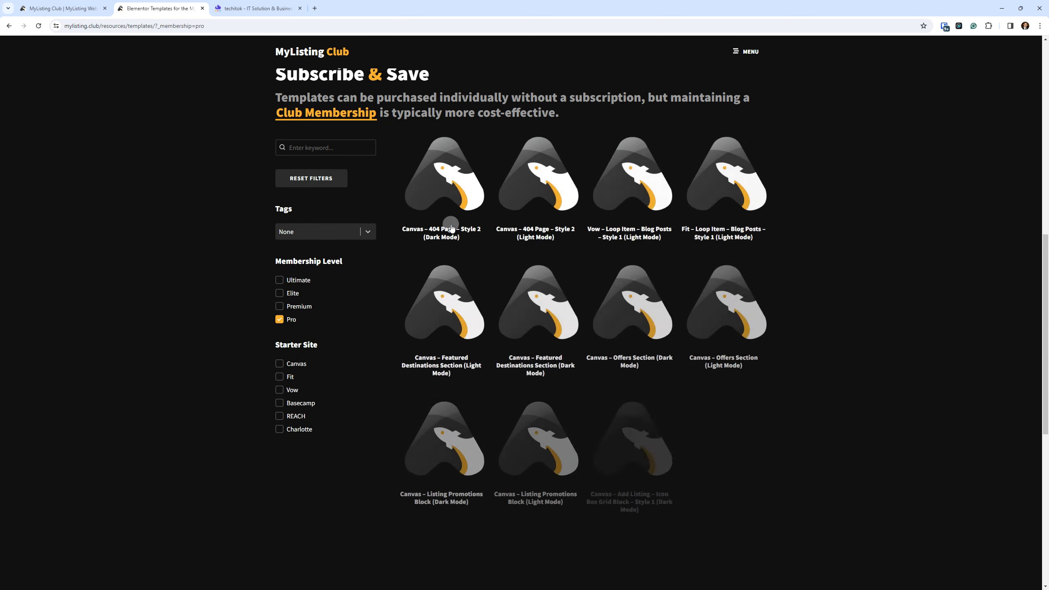
{"action": "left_click", "coordinate": [441, 176]}
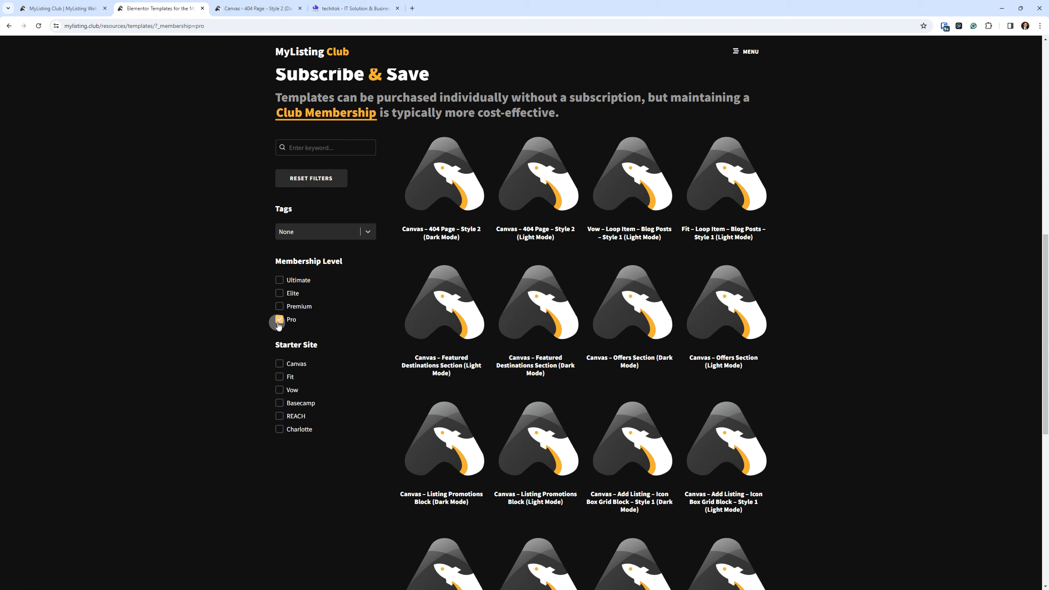
{"action": "left_click", "coordinate": [278, 306]}
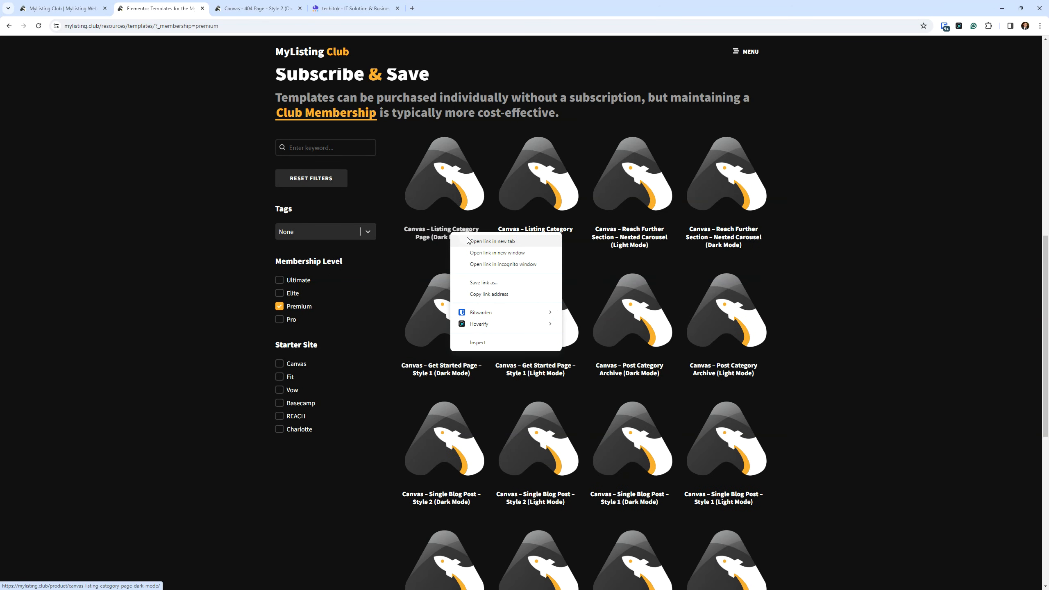
Open Listing Category Page and Get Started Page – Style 3 in new tabs, dropping the Premium filter.
{"action": "left_click", "coordinate": [489, 242]}
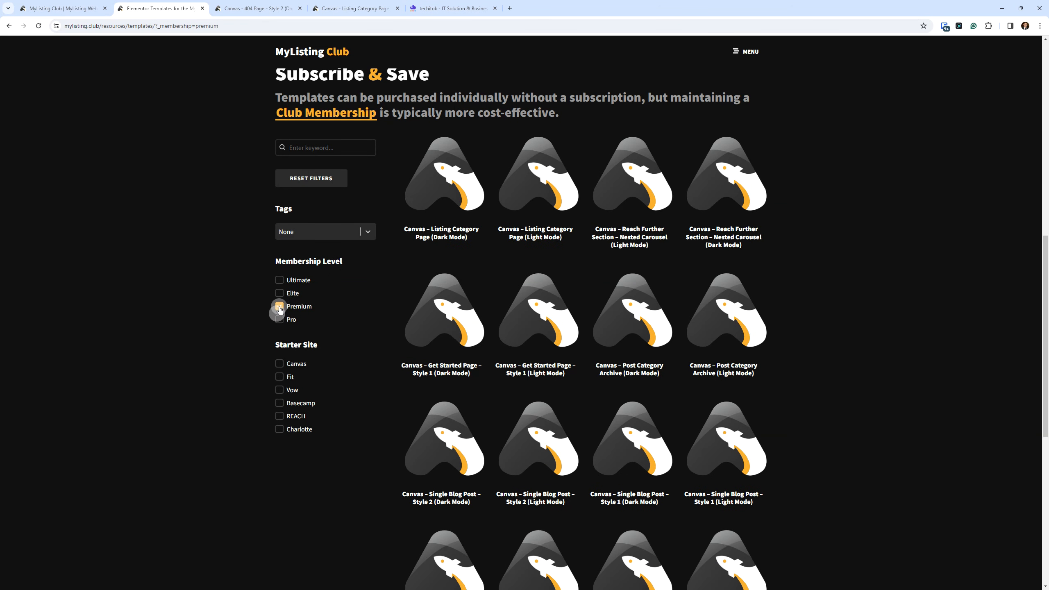
{"action": "left_click", "coordinate": [279, 293]}
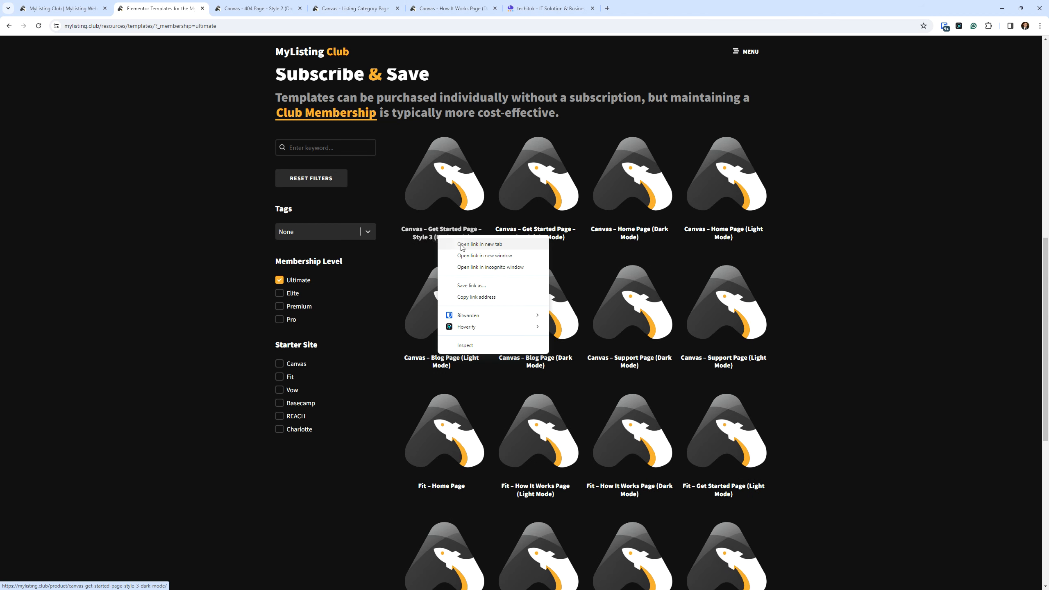
{"action": "left_click", "coordinate": [478, 245]}
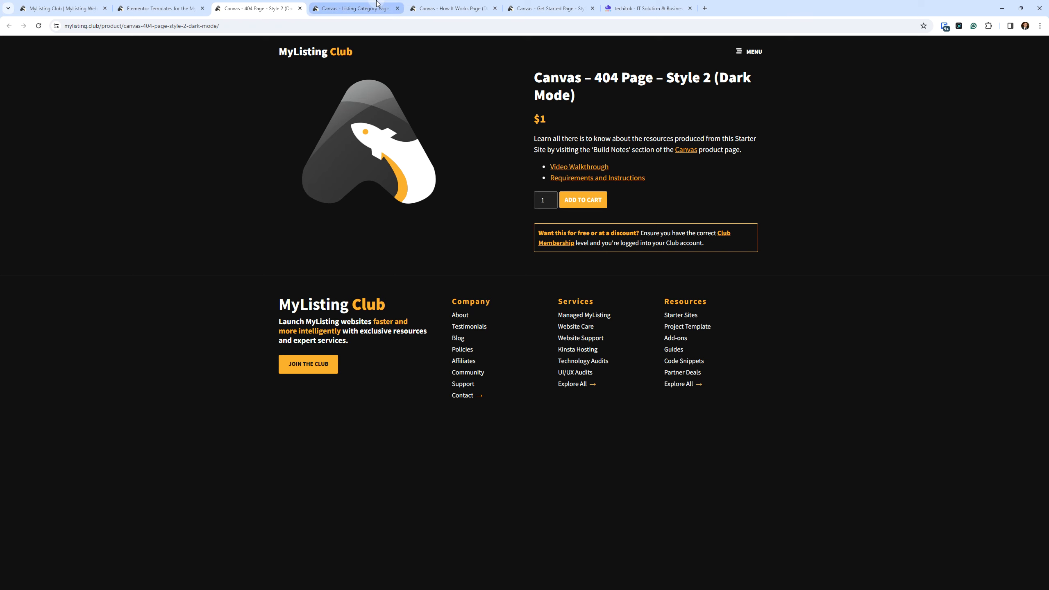
Review each template tab's $1–$4 price, then open Club Membership in a new tab.
{"action": "left_click", "coordinate": [356, 8]}
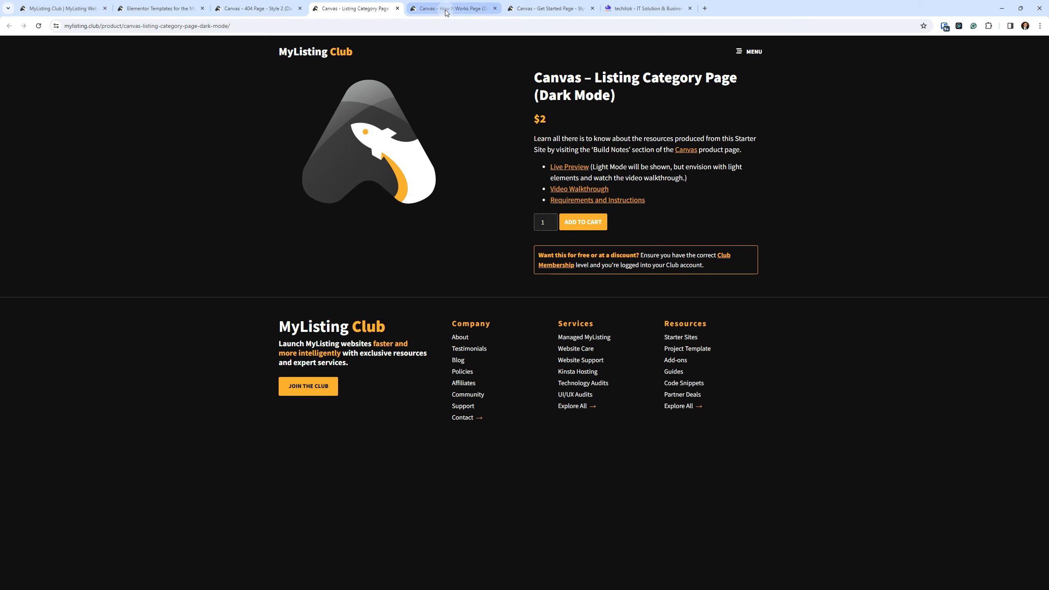
{"action": "left_click", "coordinate": [453, 8]}
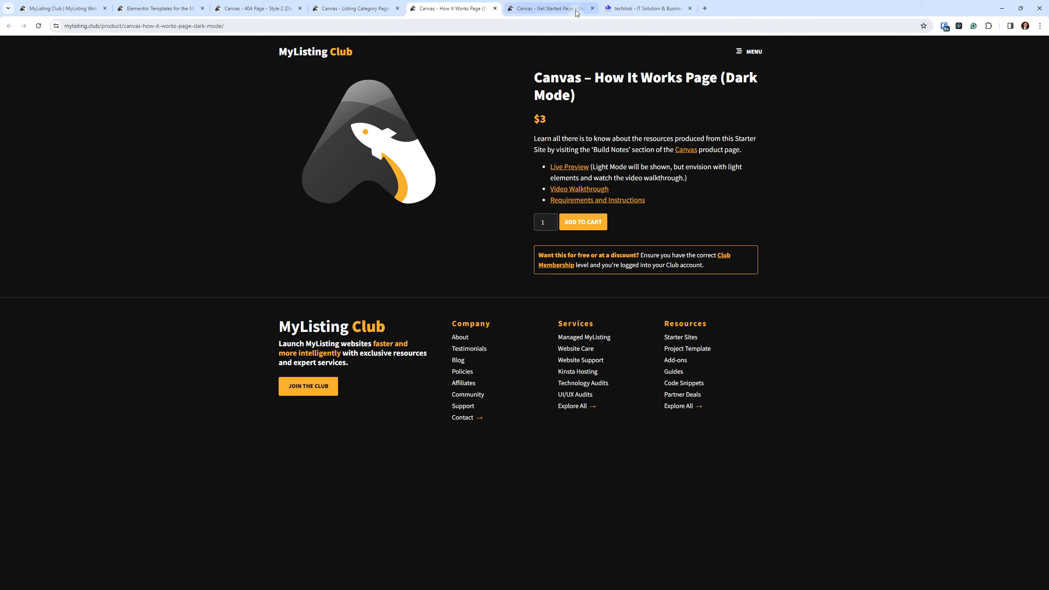
{"action": "left_click", "coordinate": [548, 8]}
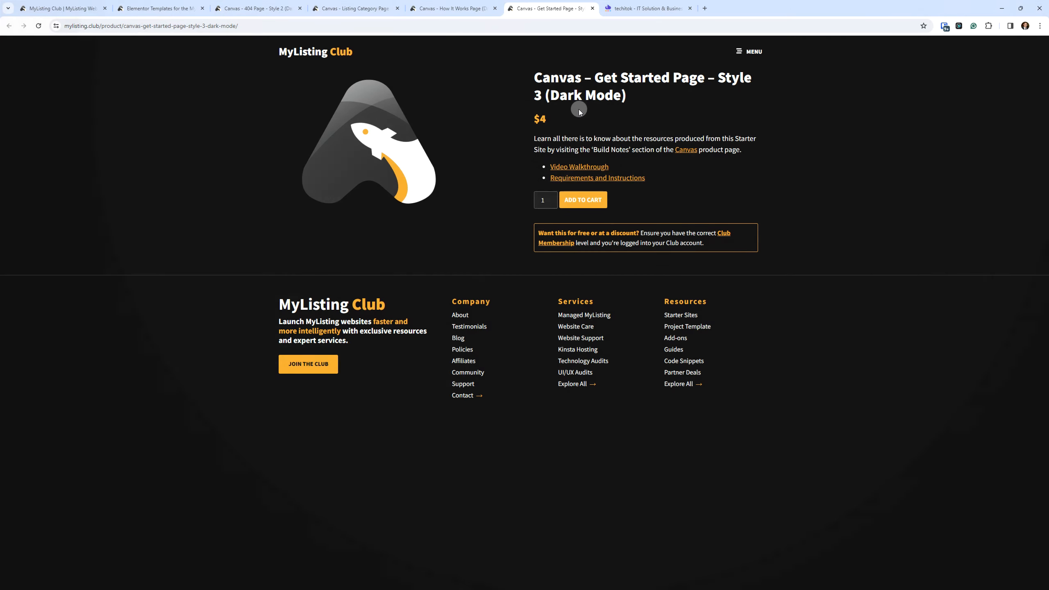
{"action": "mouse_move", "coordinate": [569, 111]}
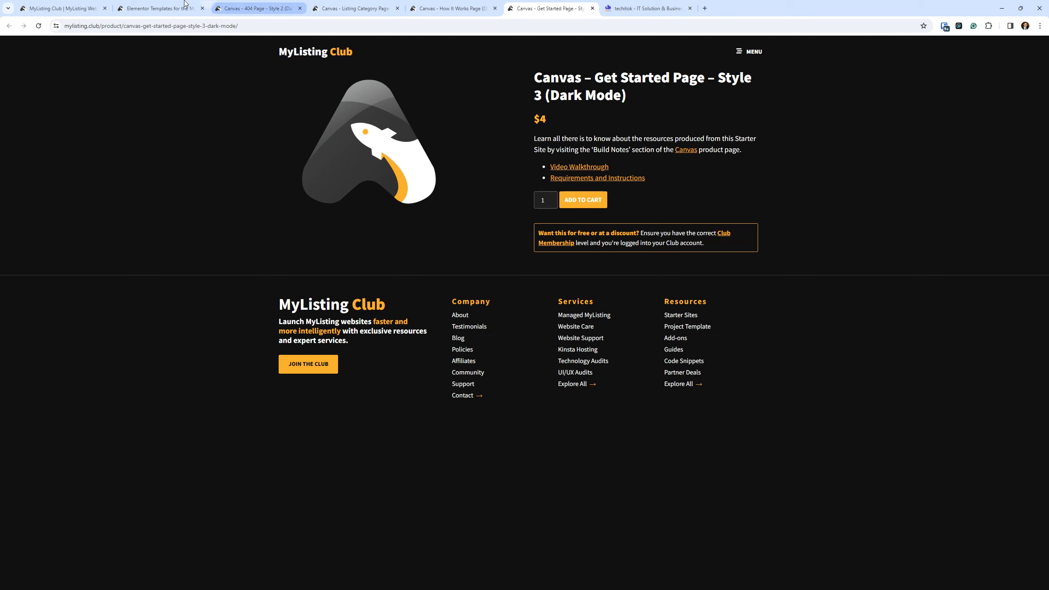
{"action": "right_click", "coordinate": [304, 112]}
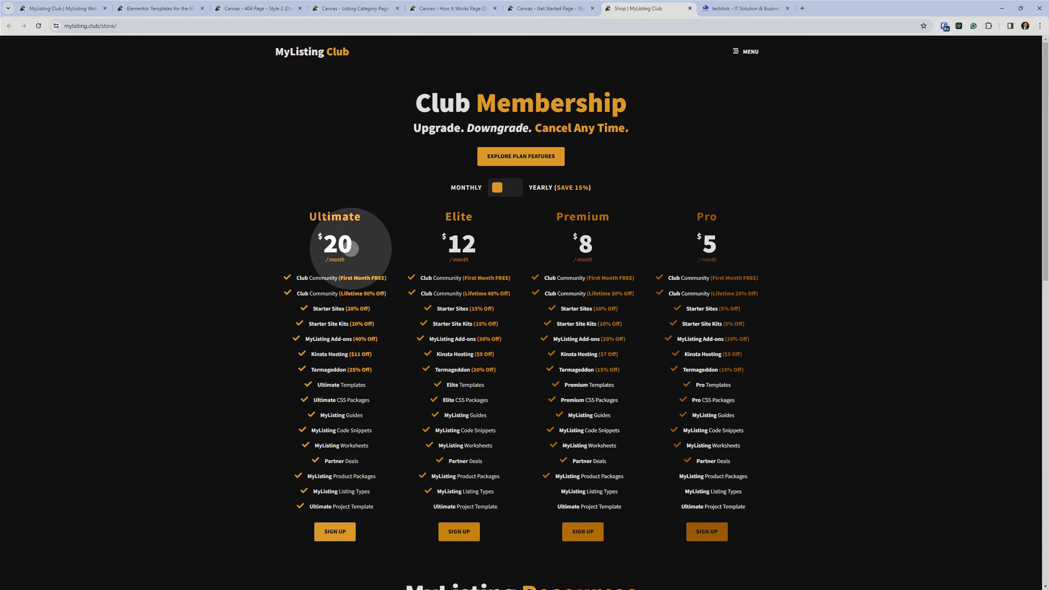
Close the Club Membership plans tab, returning to Get Started Page – Style 3 at $4.
{"action": "left_click", "coordinate": [548, 8]}
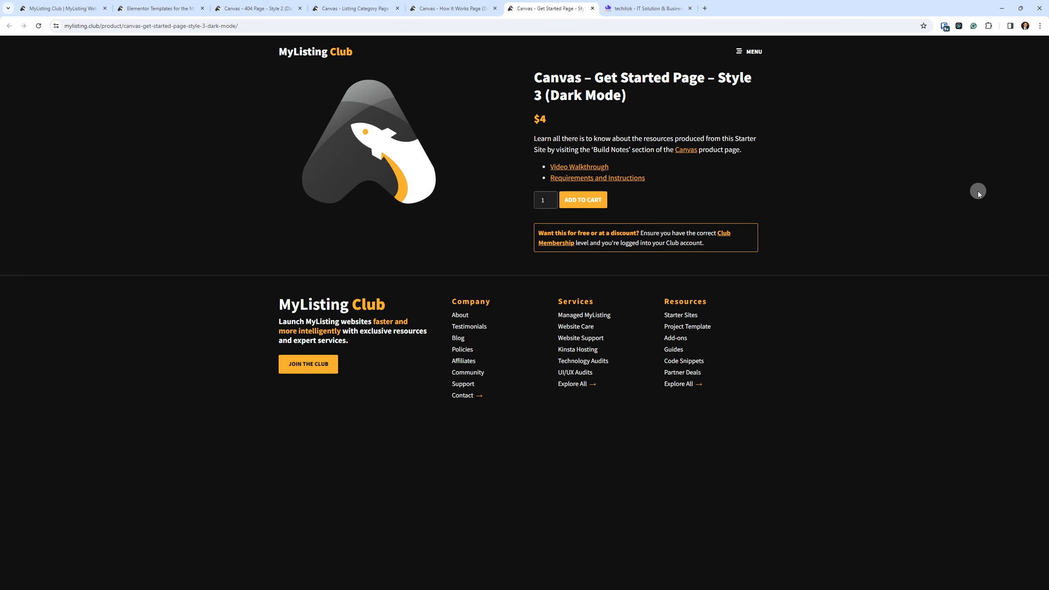
{"action": "mouse_move", "coordinate": [966, 228]}
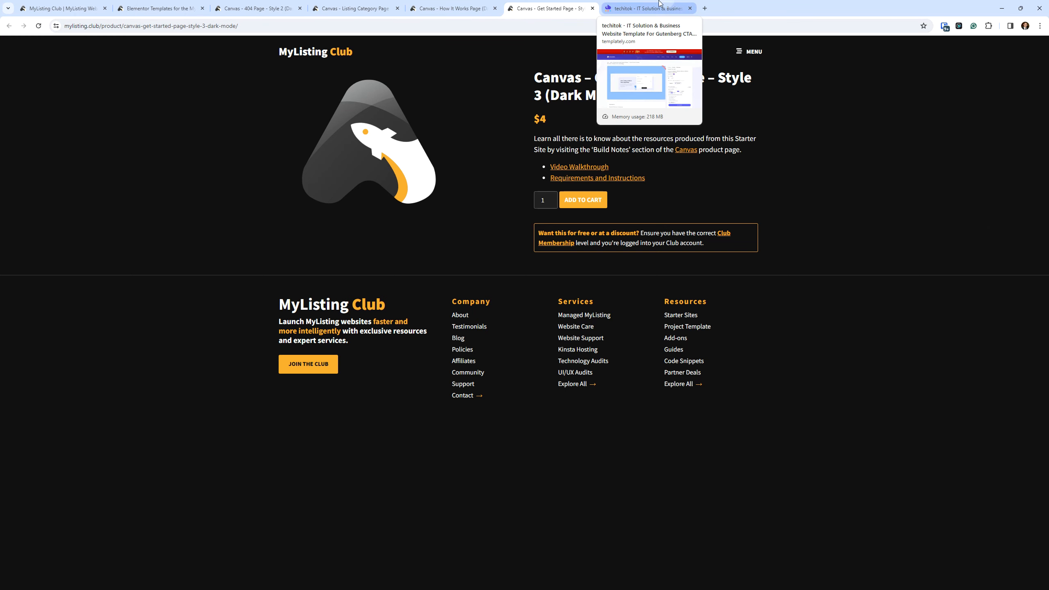
Show Templately's Techitok CTA Section block page with its $4.99 single-item price.
{"action": "left_click", "coordinate": [646, 8]}
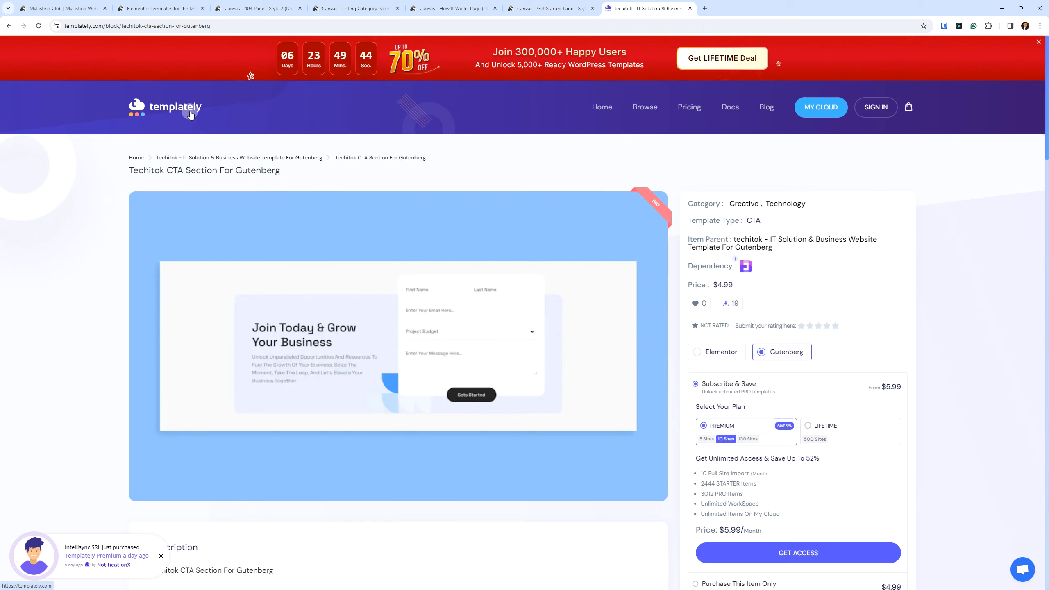
{"action": "scroll", "scroll_direction": "down", "scroll_amount": 3}
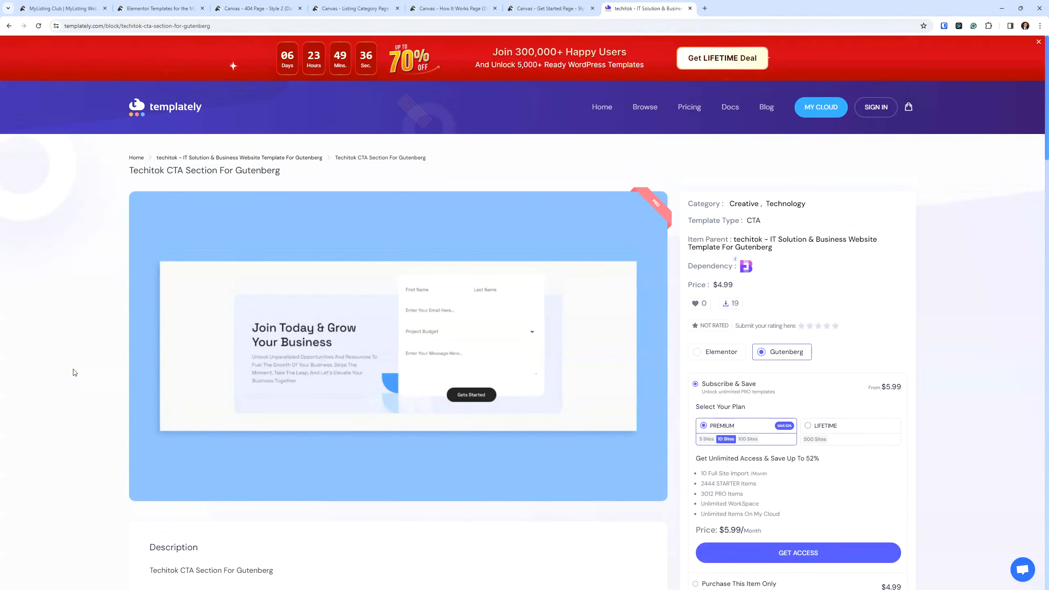
{"action": "mouse_move", "coordinate": [138, 362]}
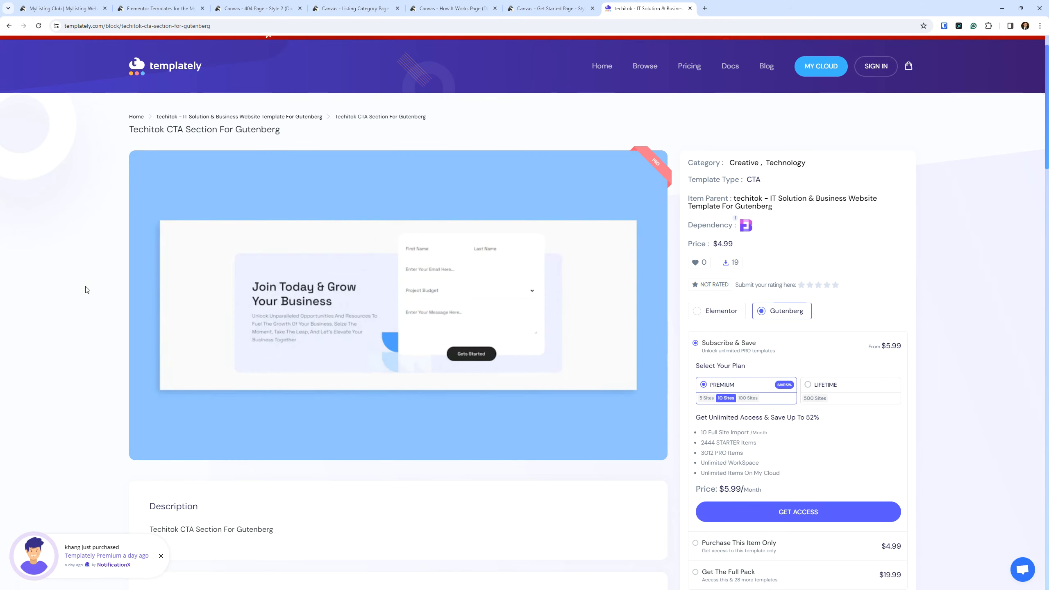
{"action": "left_click", "coordinate": [397, 304]}
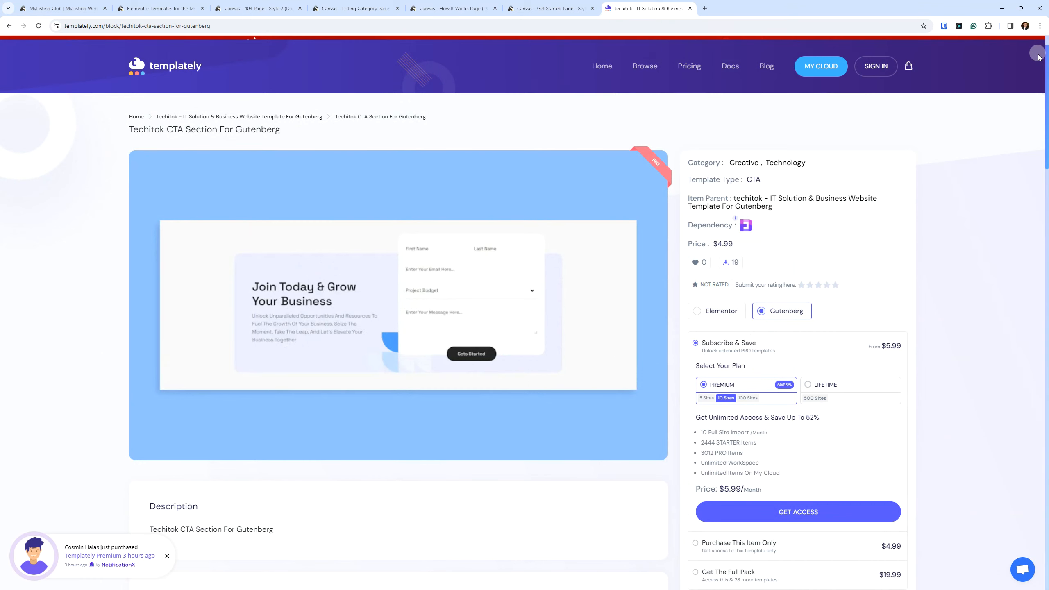
{"action": "mouse_move", "coordinate": [982, 291]}
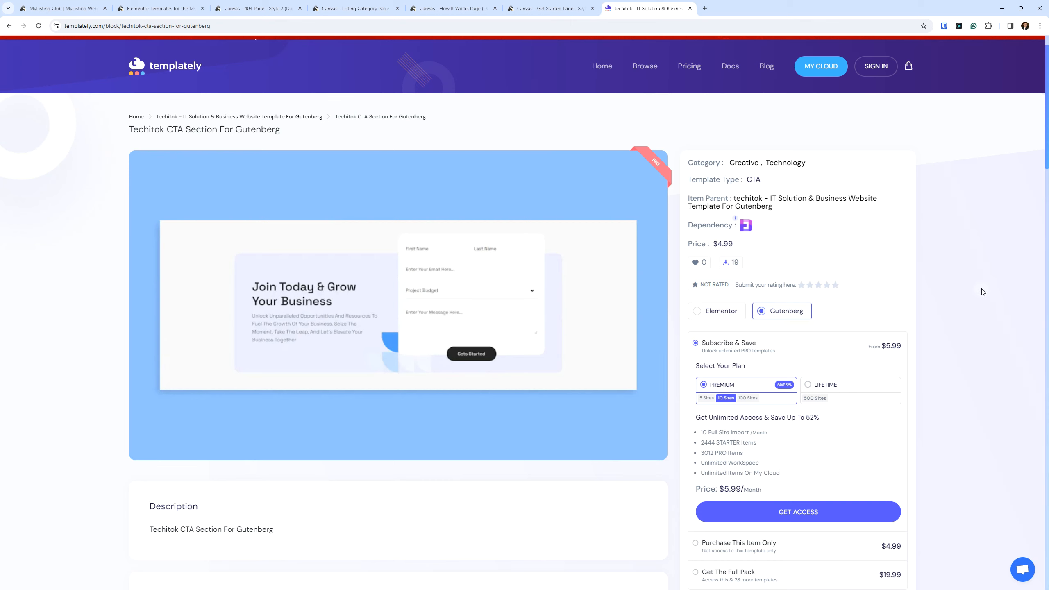
{"action": "mouse_move", "coordinate": [726, 262]}
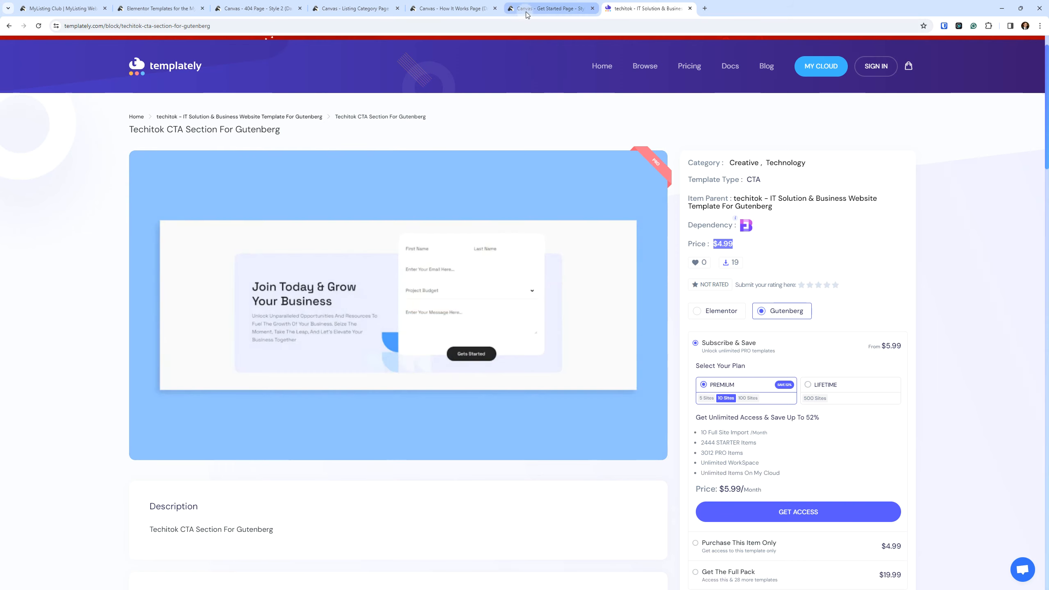
Return to the Get Started Page – Style 3 template and highlight its $4 price.
{"action": "left_click", "coordinate": [548, 8]}
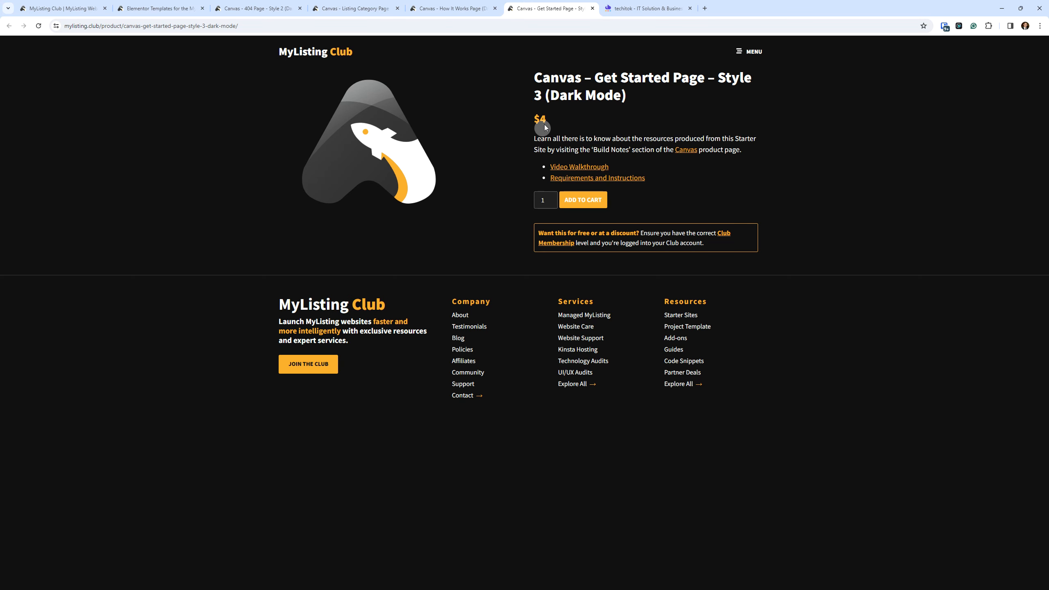
{"action": "double_click", "coordinate": [540, 119]}
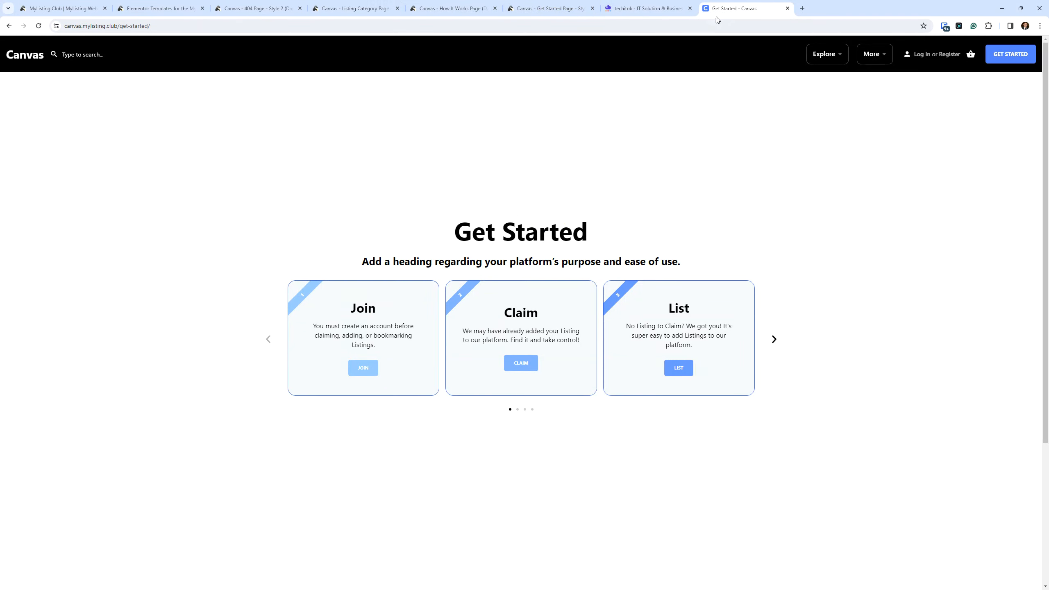
{"action": "mouse_move", "coordinate": [771, 347]}
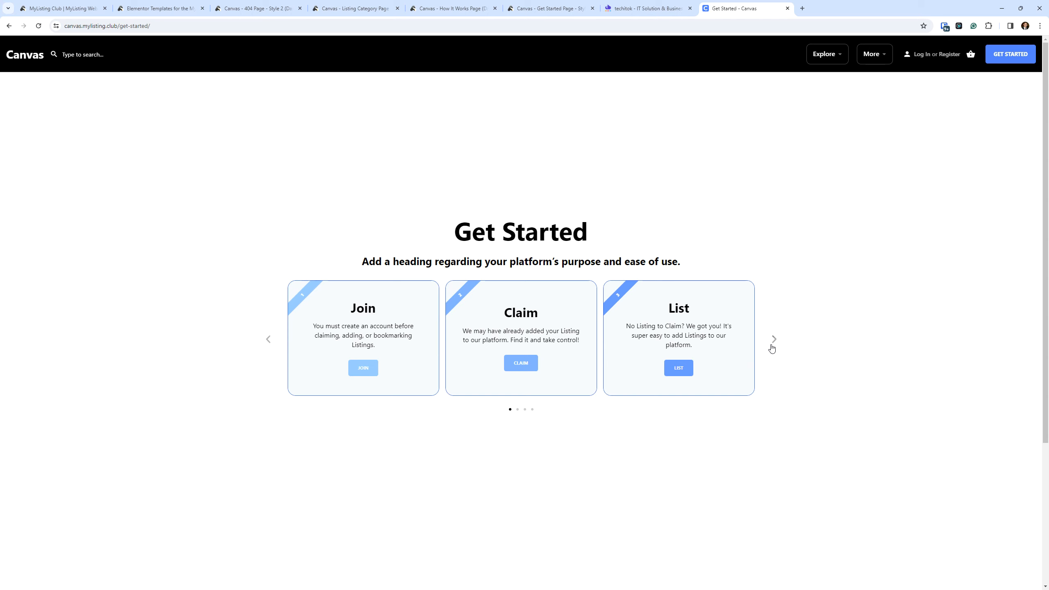
Page the Get Started carousel back and forth to reveal the Approval, Reach and Repeat cards.
{"action": "left_click", "coordinate": [773, 339]}
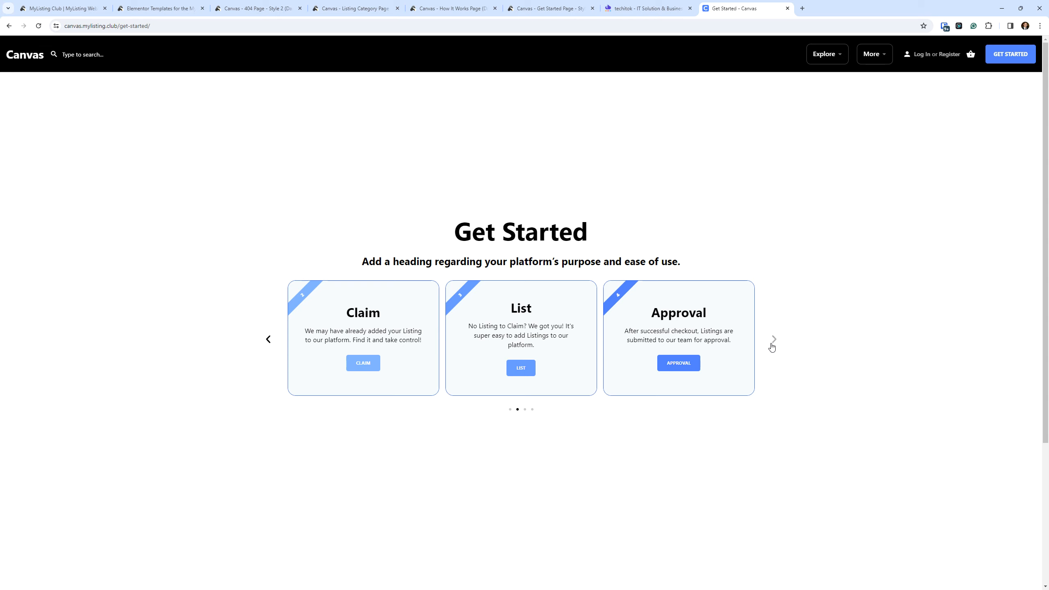
{"action": "mouse_move", "coordinate": [260, 344]}
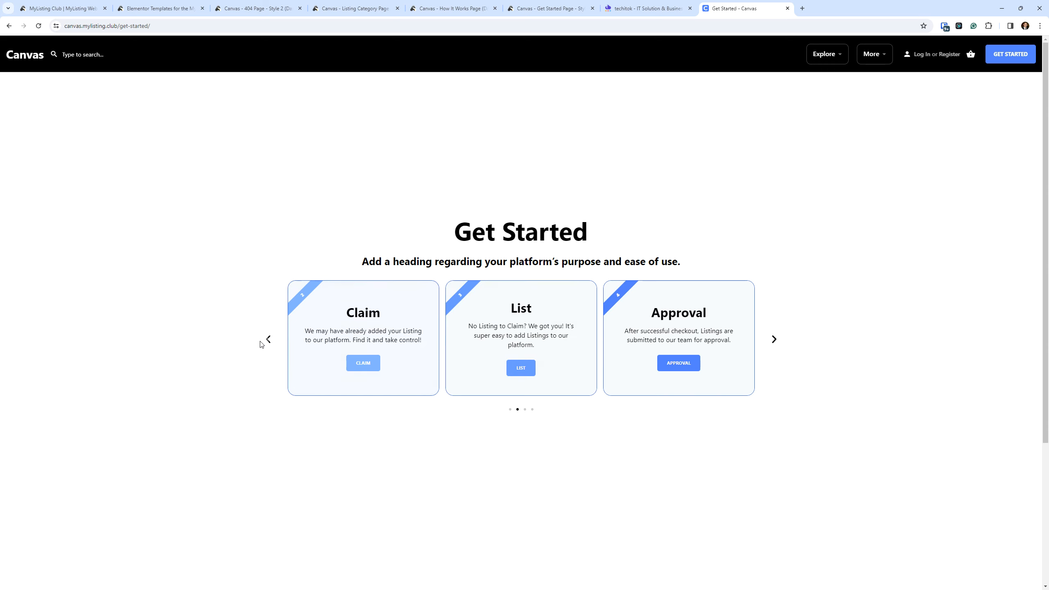
{"action": "left_click", "coordinate": [268, 339]}
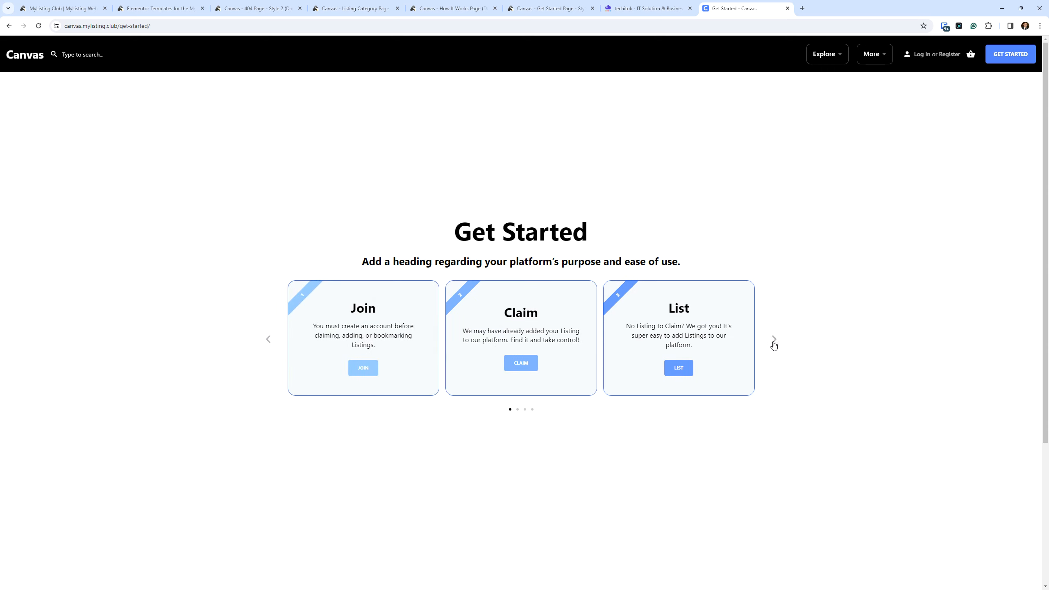
{"action": "left_click", "coordinate": [773, 340]}
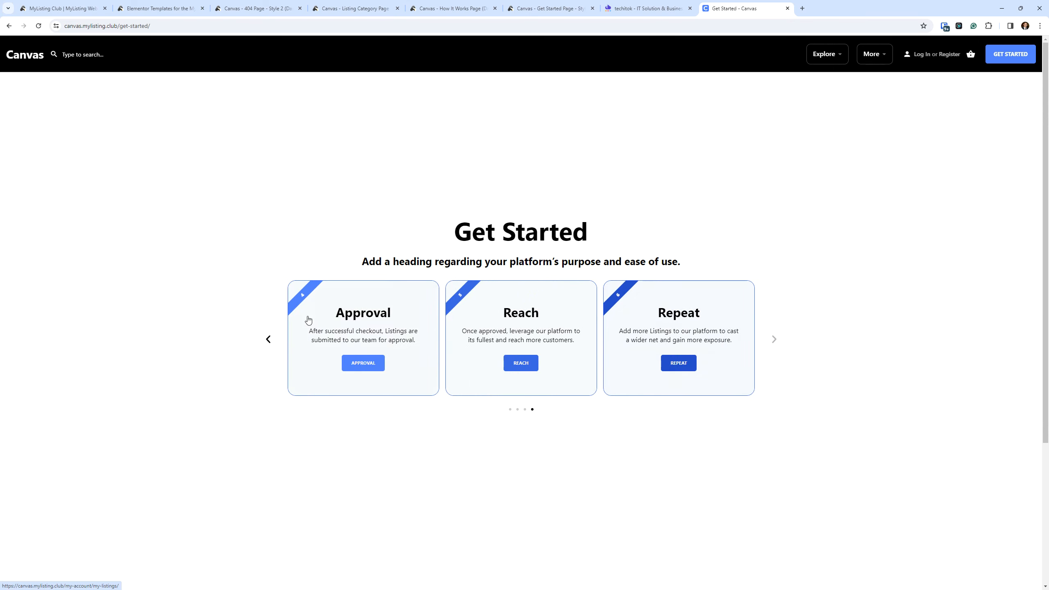
{"action": "left_click", "coordinate": [872, 54]}
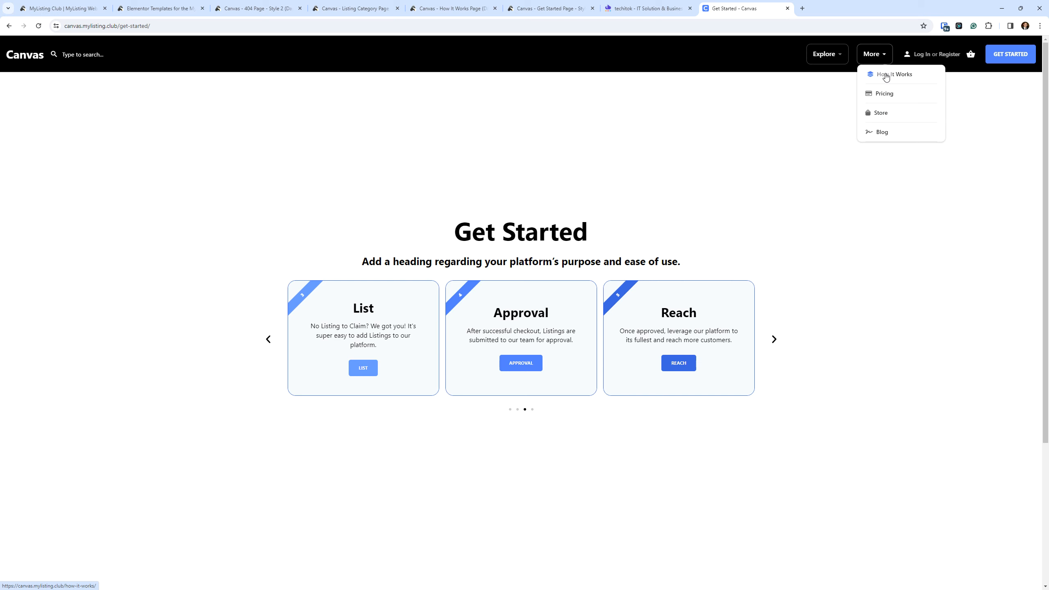
Go to More > How It Works and expand the Listing Promotions details under Reach Further.
{"action": "left_click", "coordinate": [893, 75]}
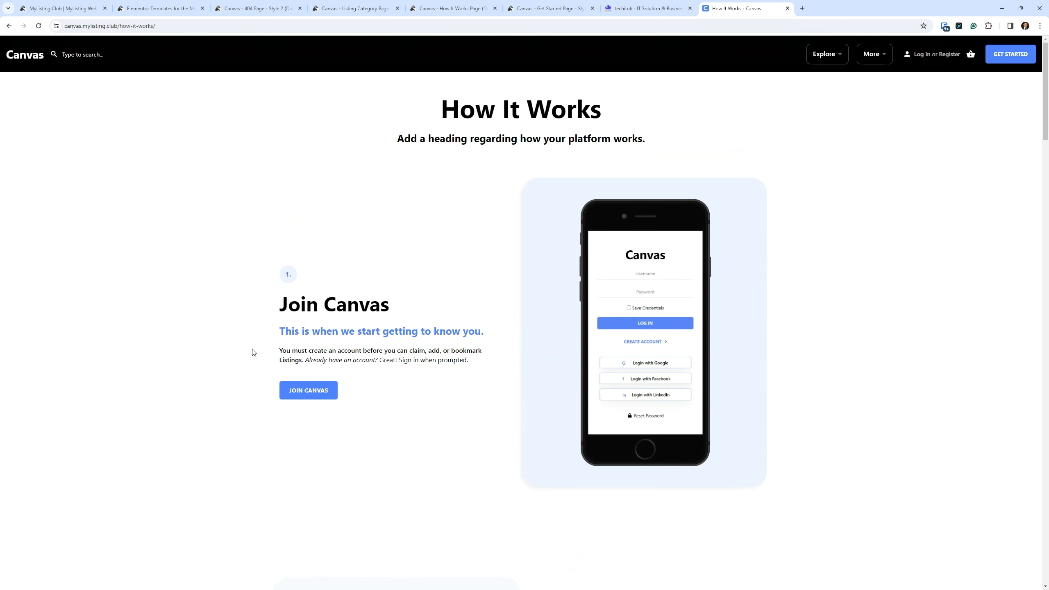
{"action": "mouse_move", "coordinate": [253, 341]}
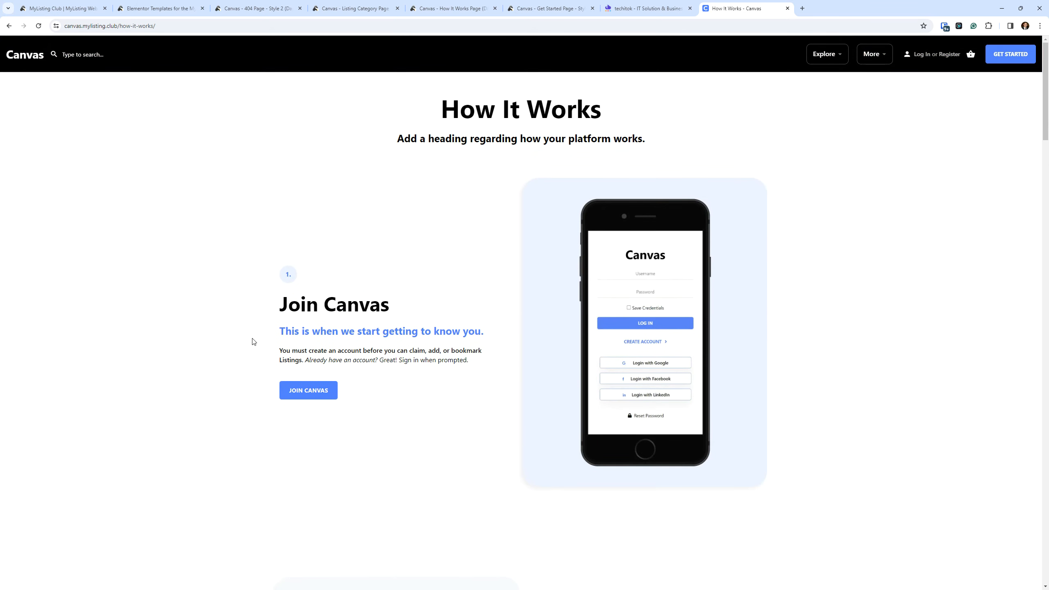
{"action": "scroll", "scroll_direction": "down", "scroll_amount": 3}
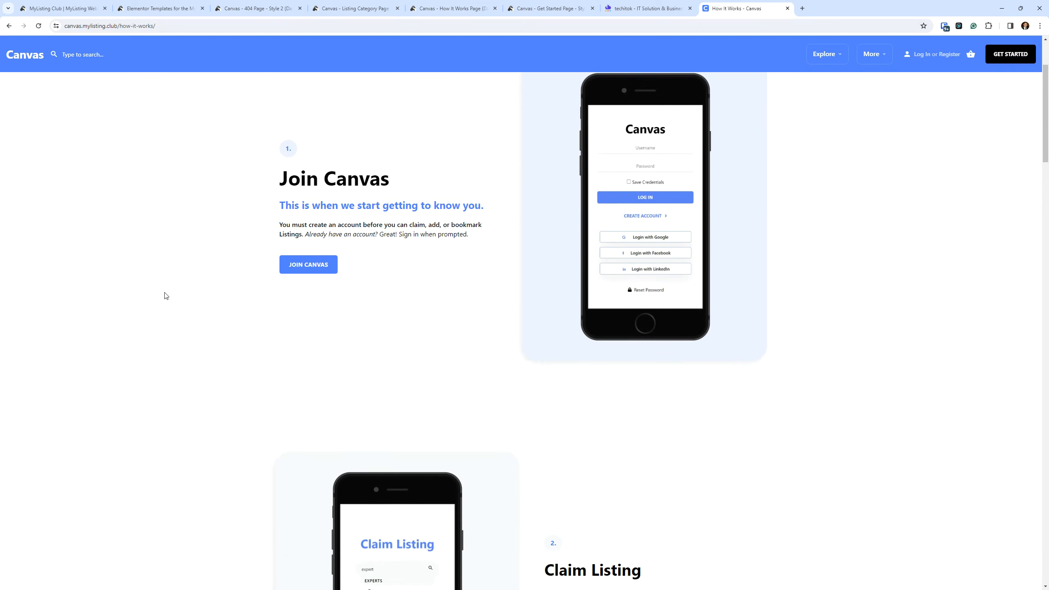
{"action": "scroll", "scroll_direction": "down", "scroll_amount": 3}
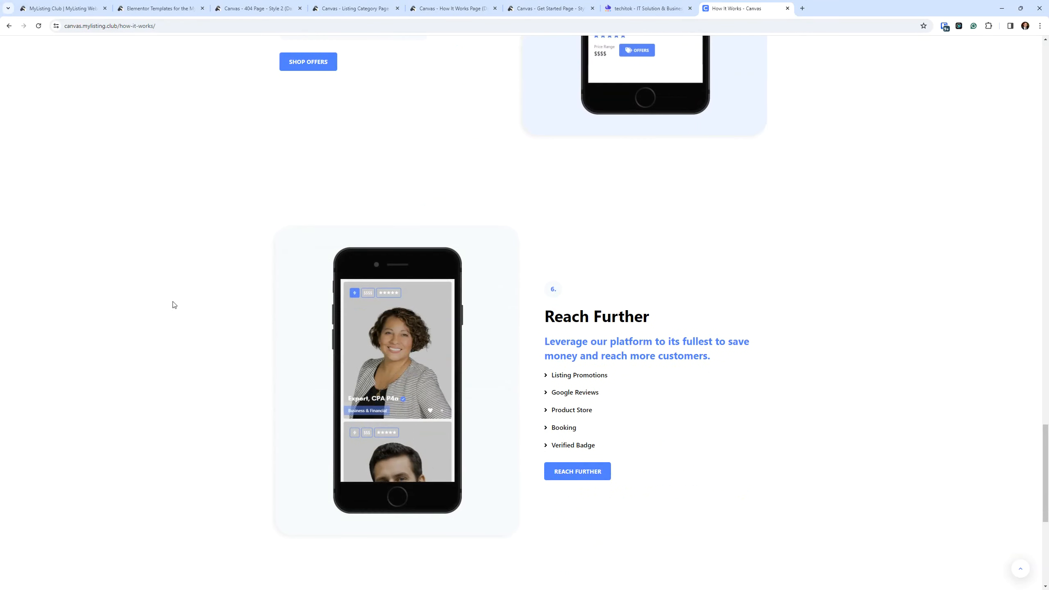
{"action": "left_click", "coordinate": [578, 374]}
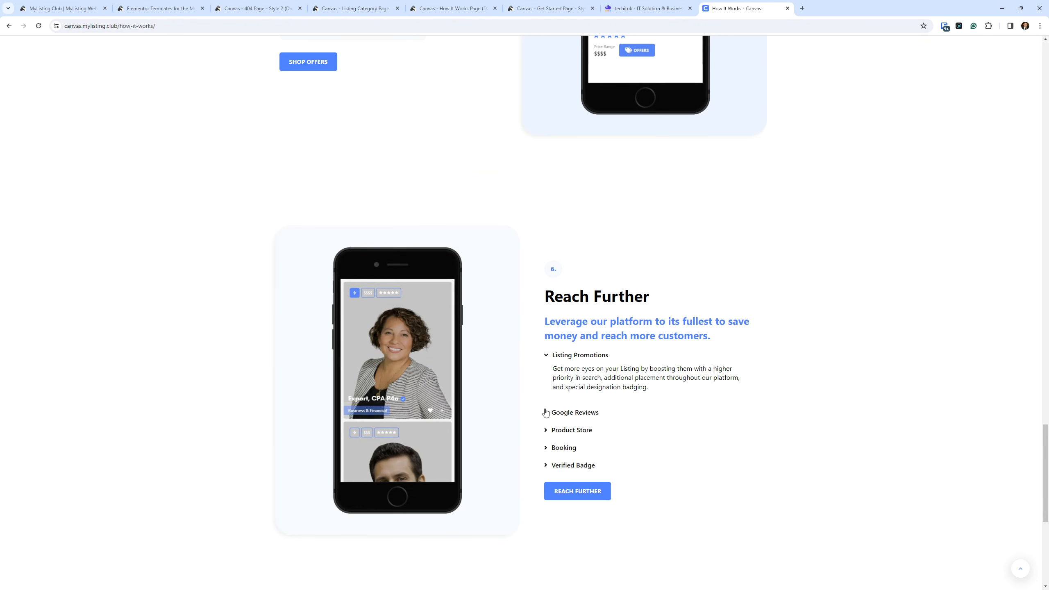
Scroll back through the How It Works demo to review its sections.
{"action": "scroll", "scroll_direction": "up", "scroll_amount": 3}
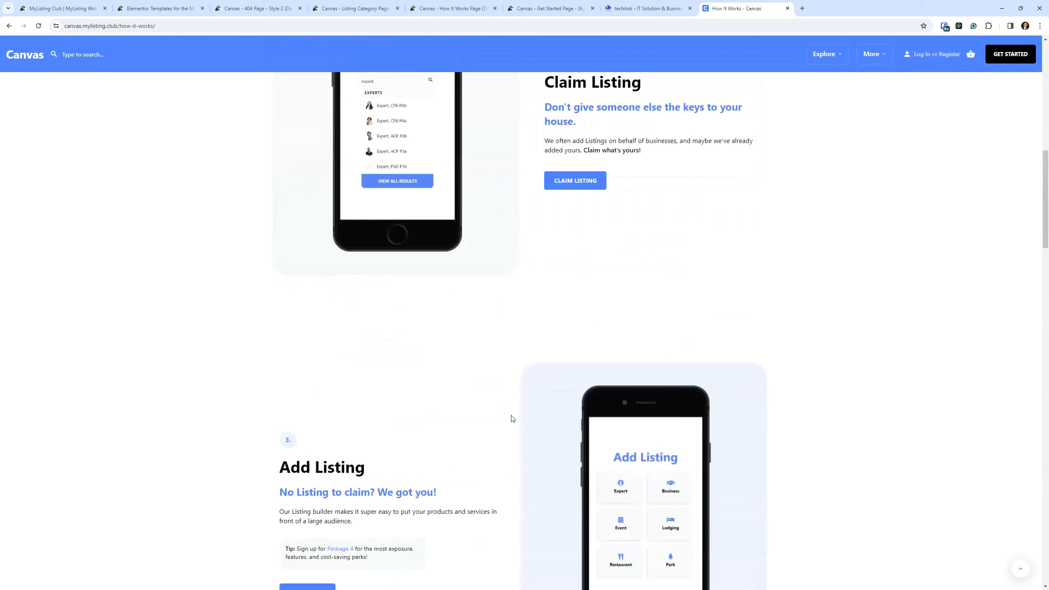
{"action": "scroll", "scroll_direction": "up", "scroll_amount": 3}
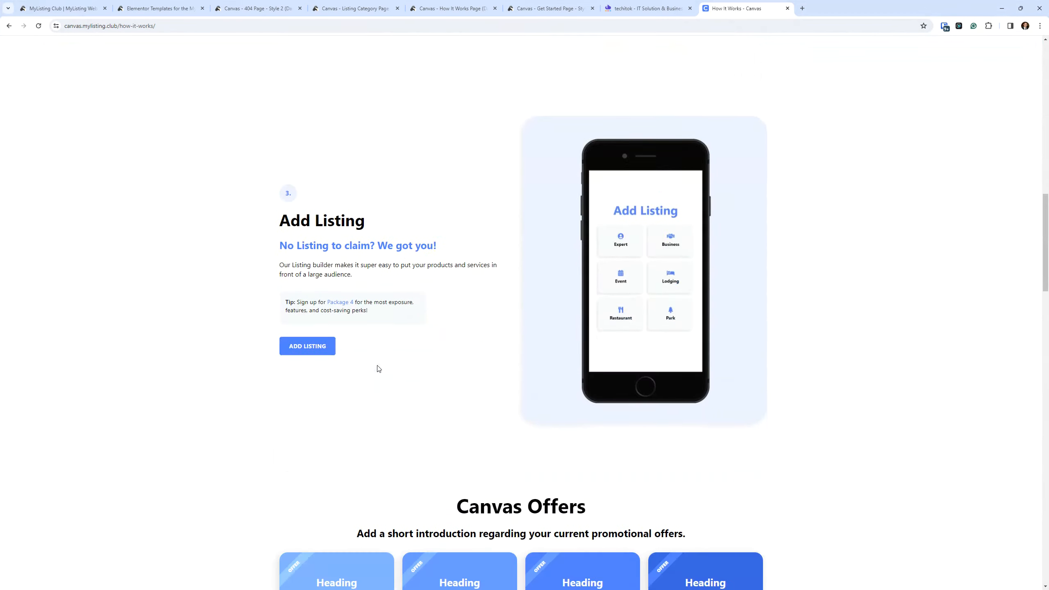
{"action": "scroll", "scroll_direction": "down", "scroll_amount": 3}
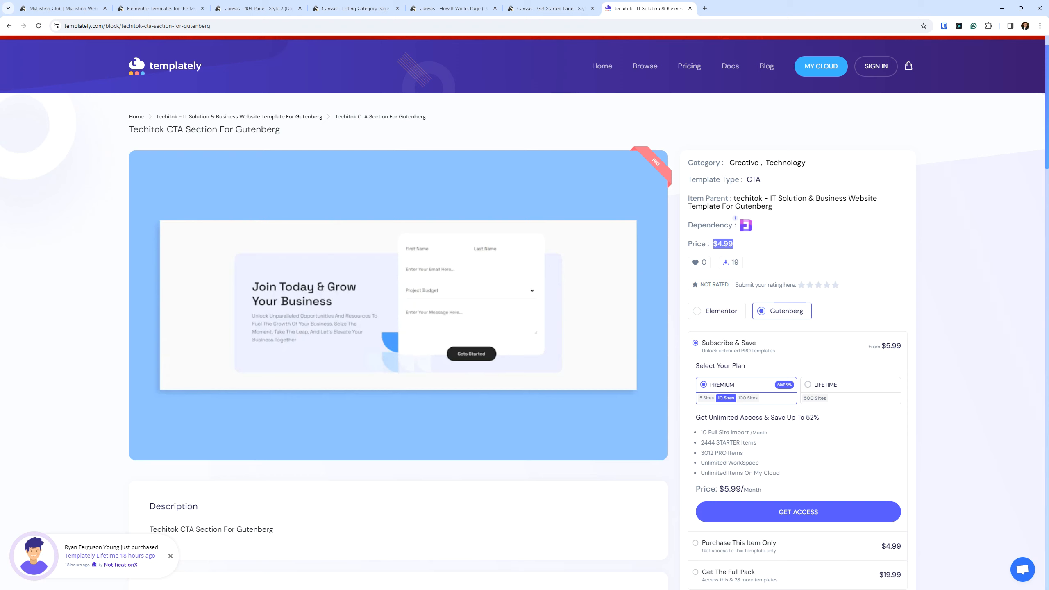
Review Templately's $4.99 Techitok CTA block page, then close its tab.
{"action": "left_click", "coordinate": [170, 555]}
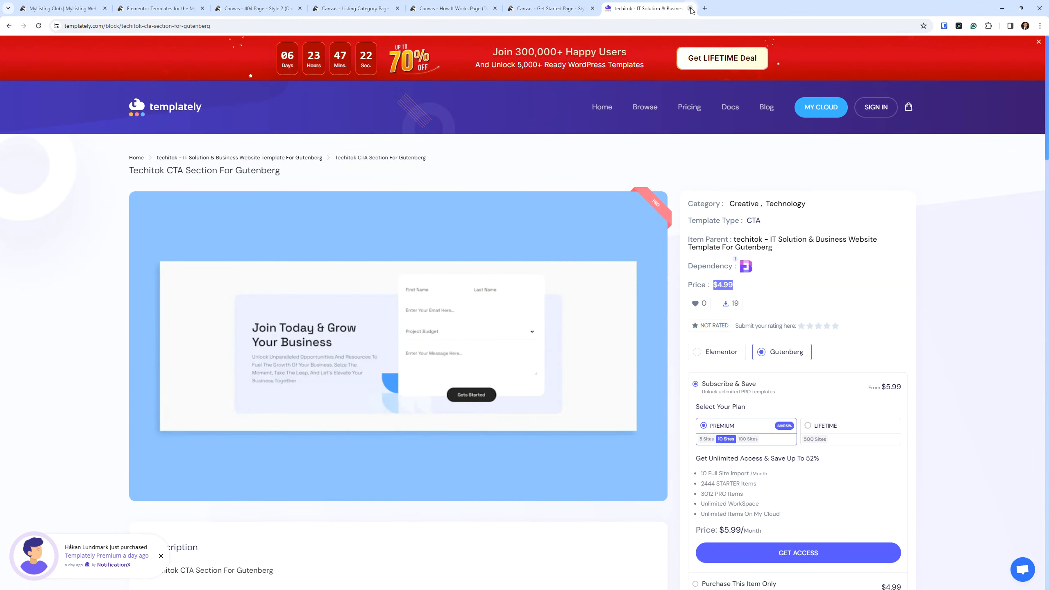
{"action": "left_click", "coordinate": [689, 9]}
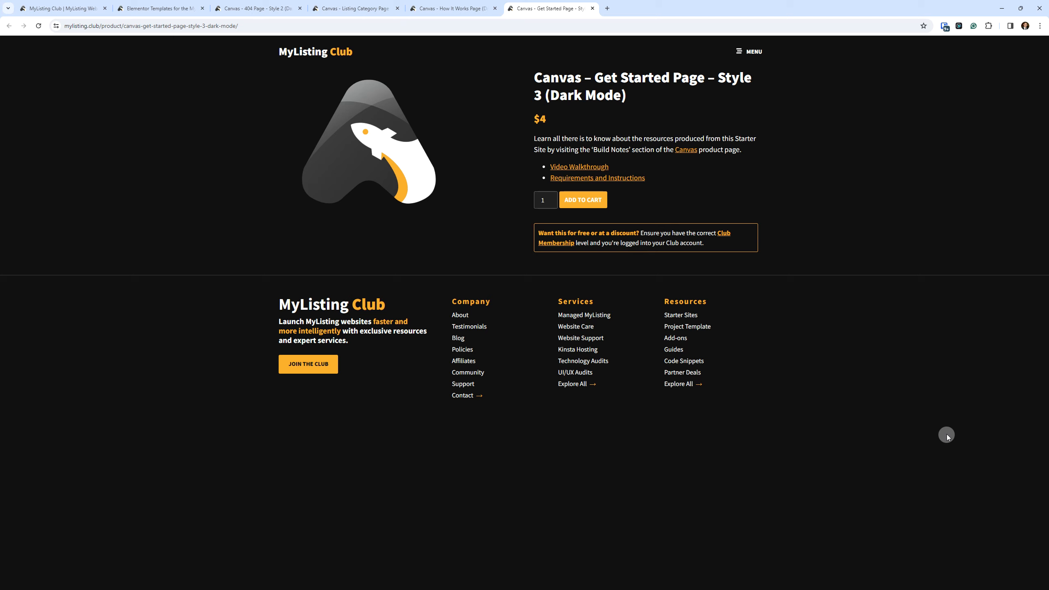
{"action": "mouse_move", "coordinate": [636, 114]}
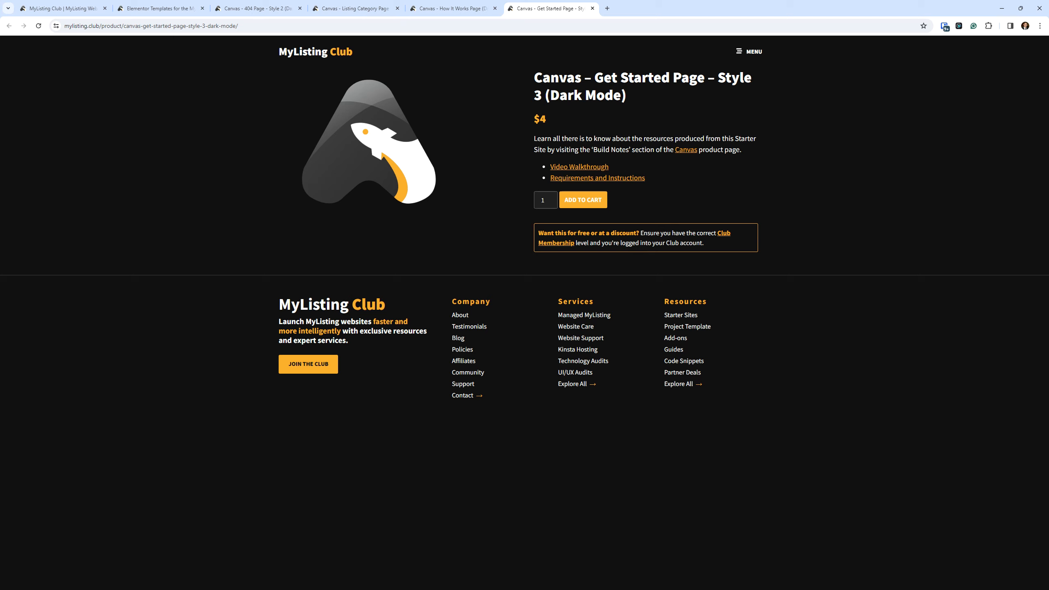
Switch to the Canvas – How It Works Page (Dark Mode) template priced at $3.
{"action": "left_click", "coordinate": [450, 9]}
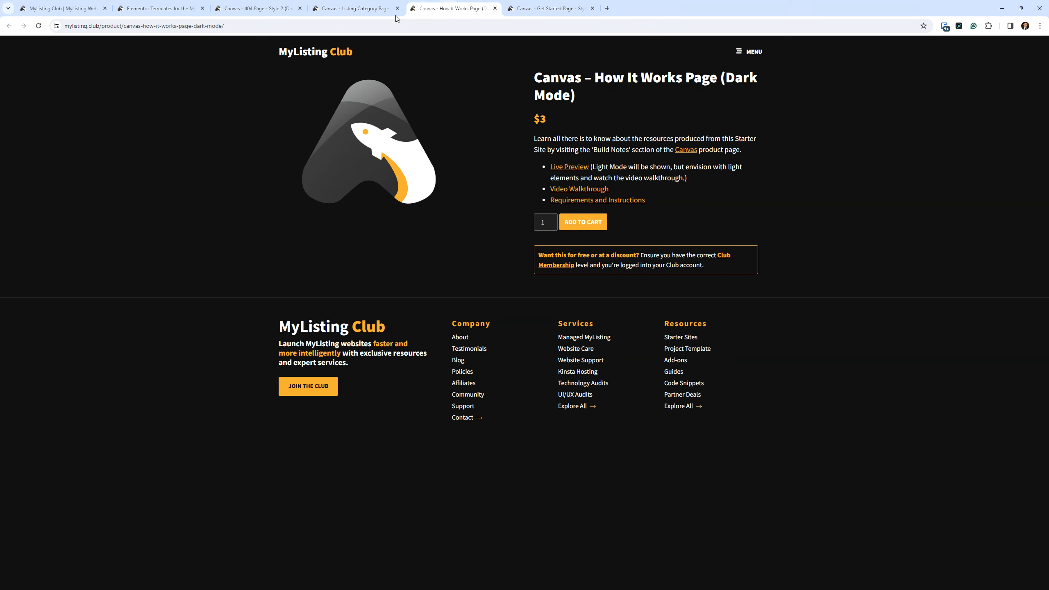
Switch to the Elementor Templates catalogue filtered to Ultimate membership.
{"action": "left_click", "coordinate": [257, 9]}
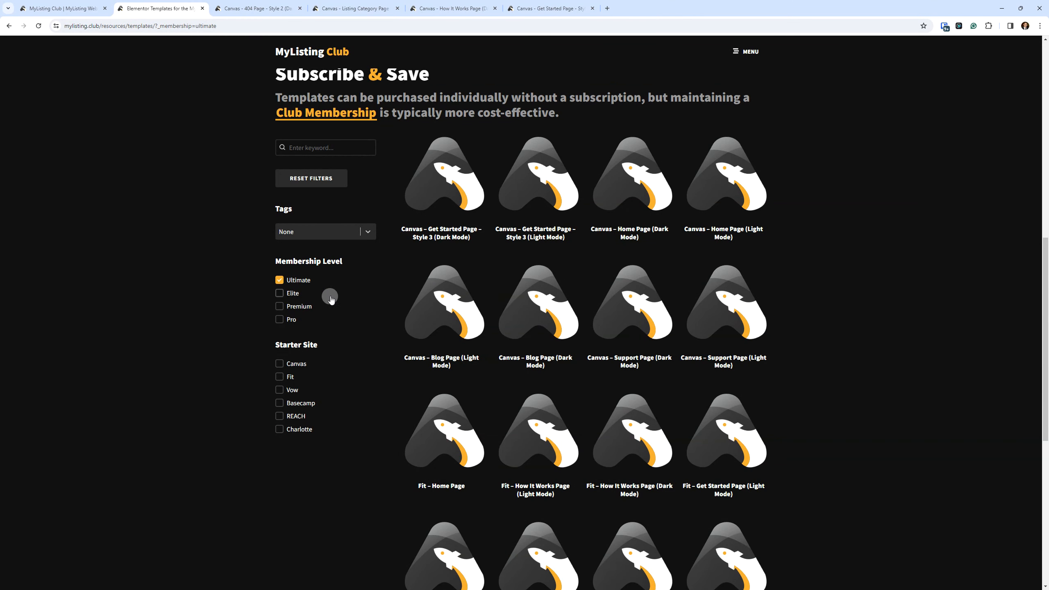
Return to the MyListing Club home page showing Resources and Add-ons categories.
{"action": "left_click", "coordinate": [278, 280]}
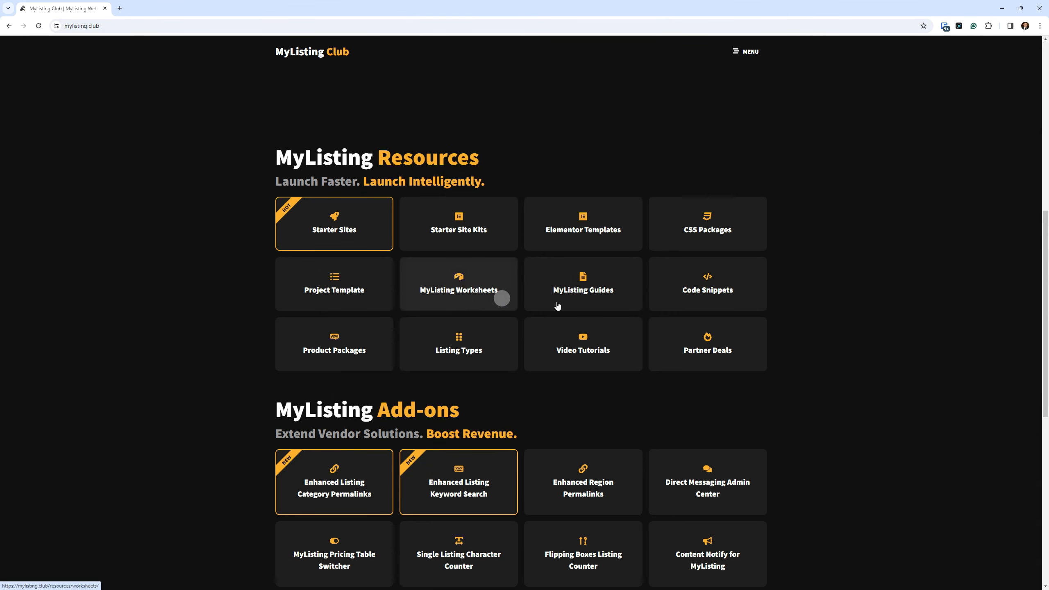
{"action": "mouse_move", "coordinate": [606, 322]}
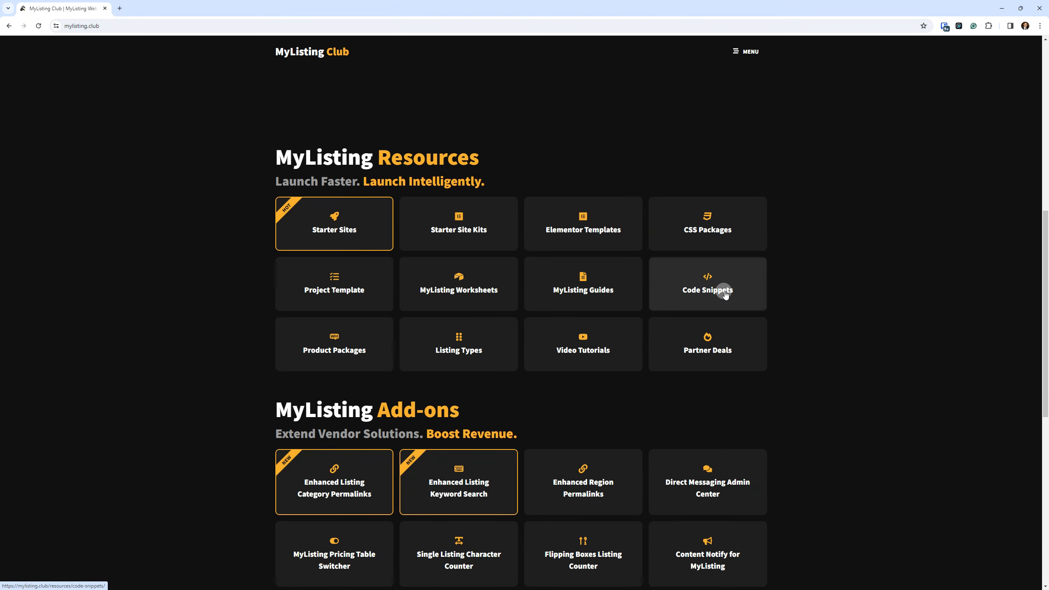
{"action": "mouse_move", "coordinate": [837, 301]}
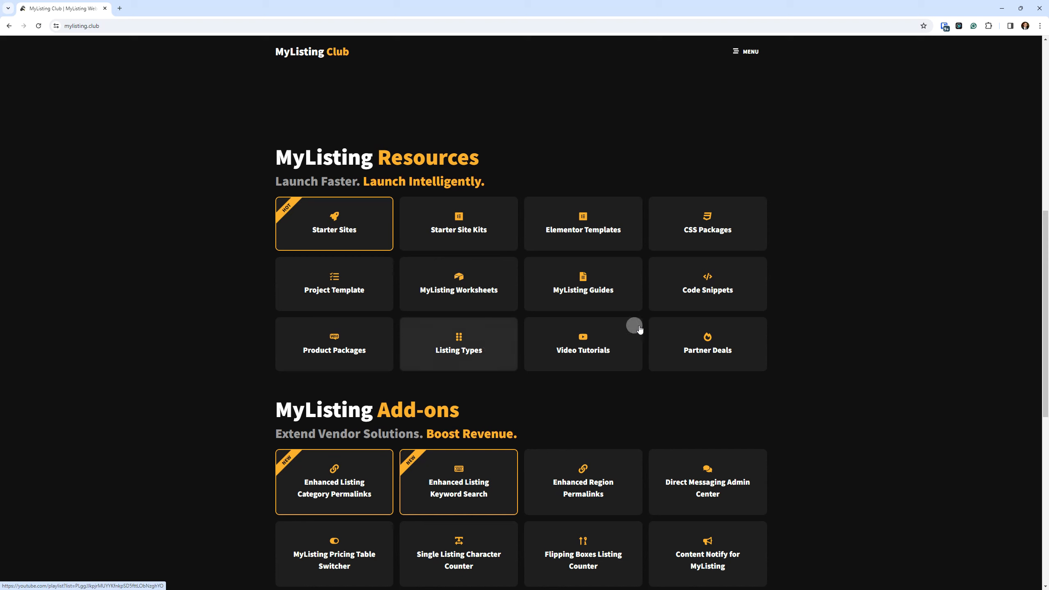
{"action": "mouse_move", "coordinate": [610, 344]}
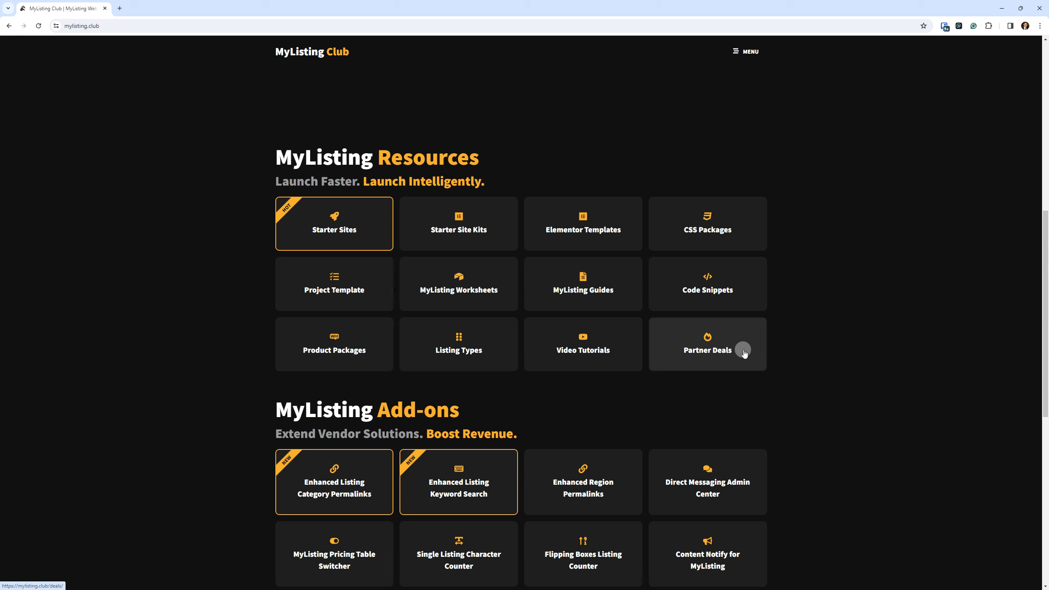
{"action": "scroll", "scroll_direction": "down", "scroll_amount": 3}
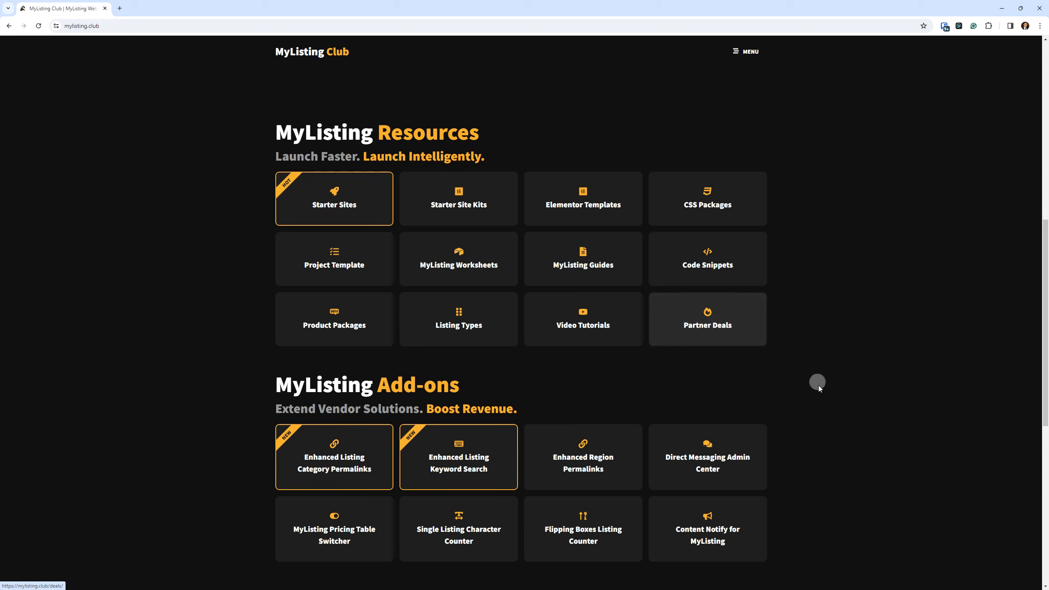
{"action": "scroll", "scroll_direction": "up", "scroll_amount": 3}
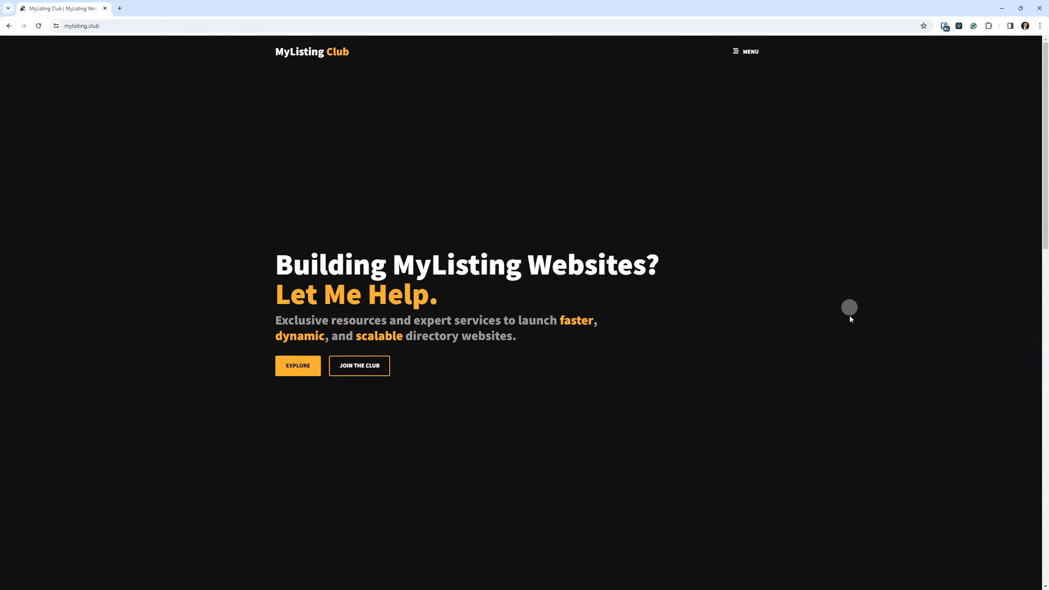